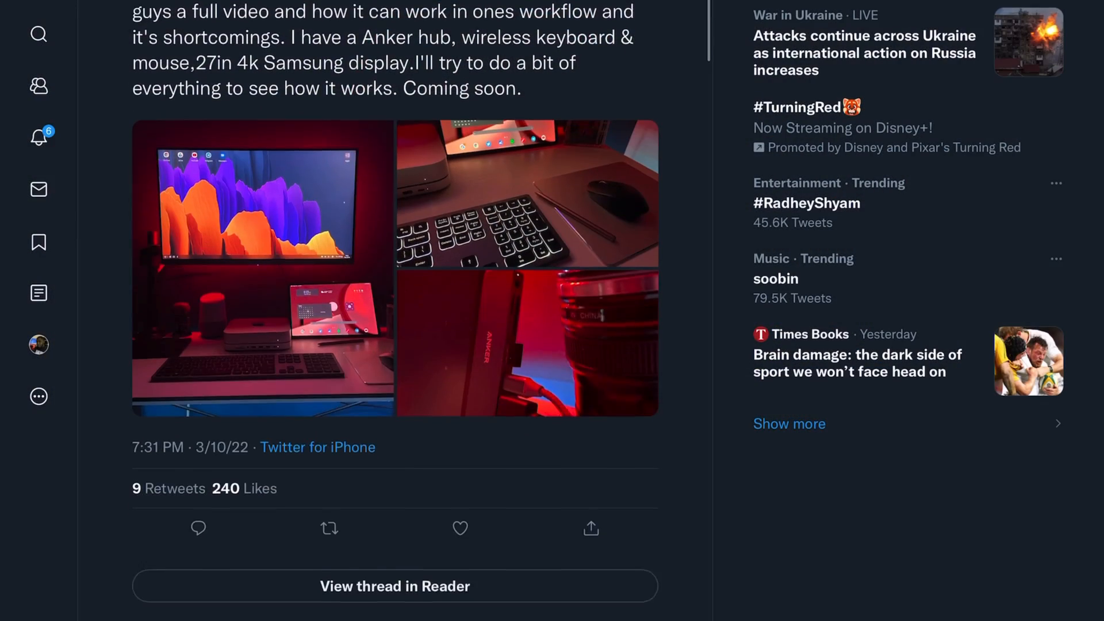
# - Scroll the Twitter thread past the desk-setup photos to the DeX video-editing tweet
pyautogui.scroll(-3)
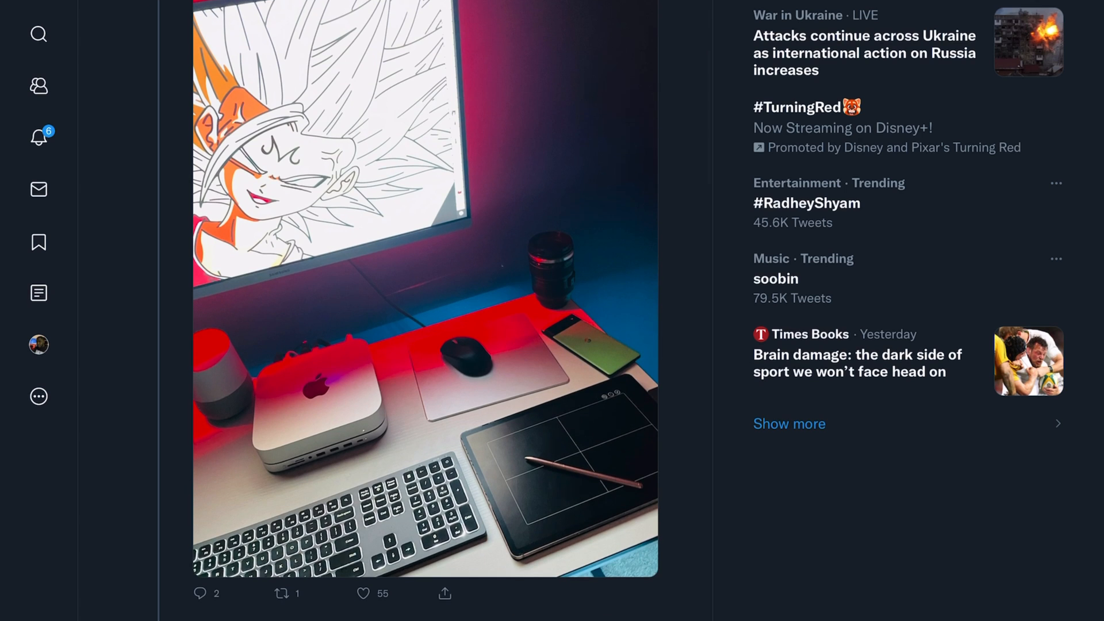
pyautogui.scroll(-3)
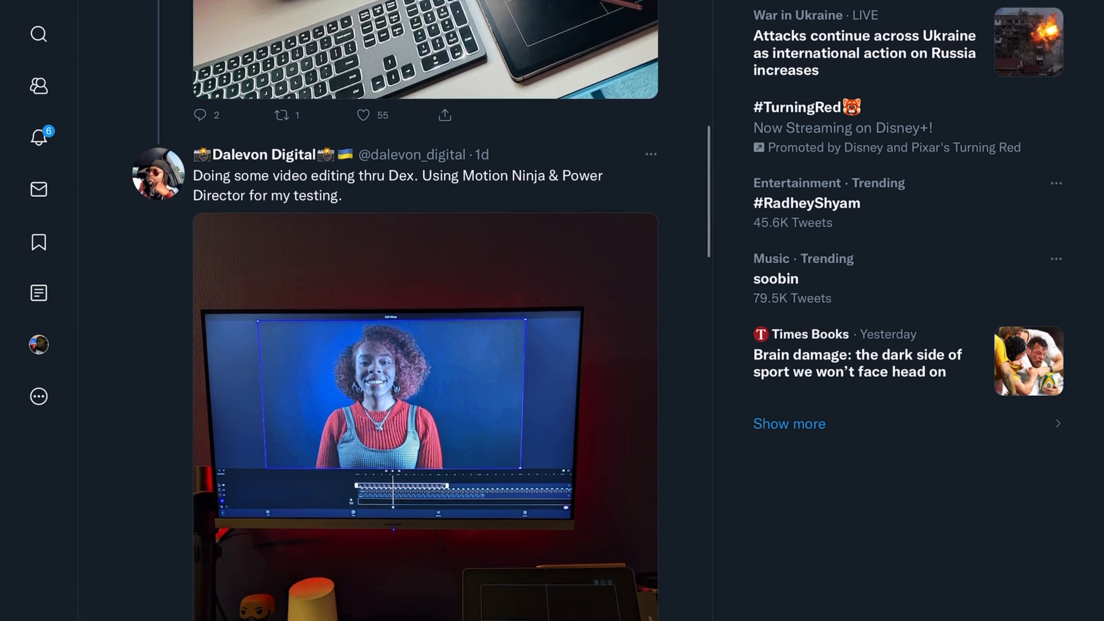
pyautogui.scroll(-3)
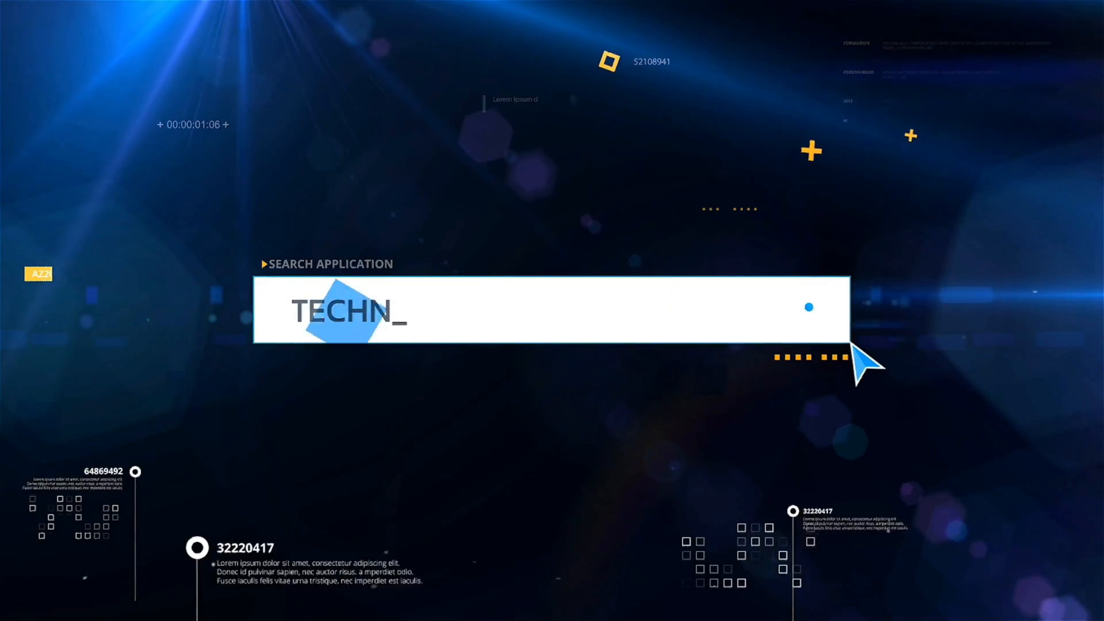
pyautogui.click(810, 310)
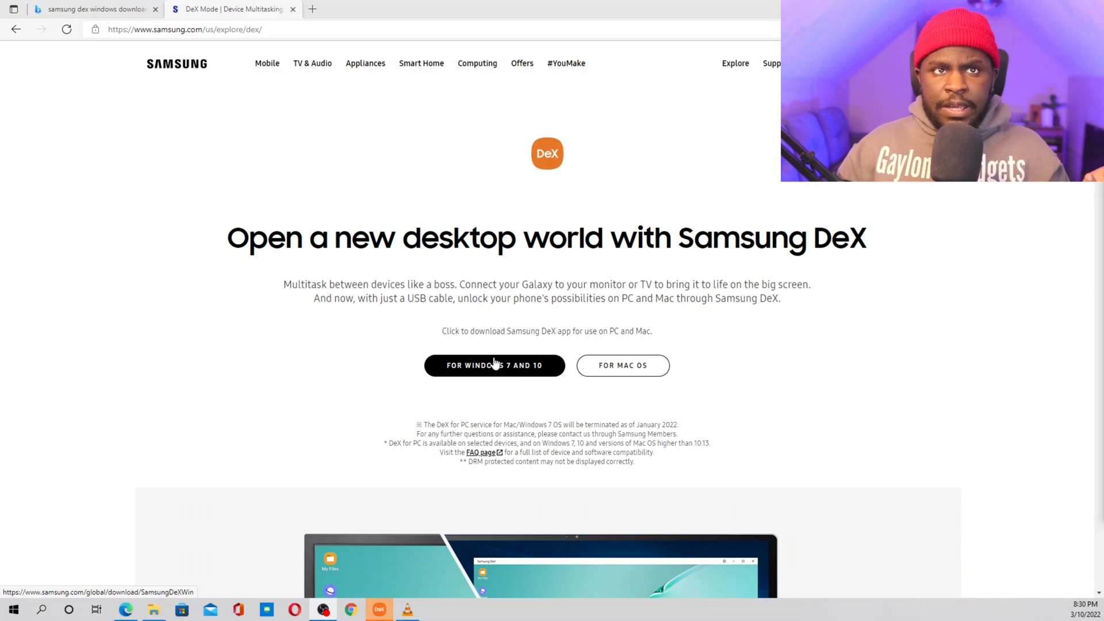
pyautogui.moveTo(713, 195)
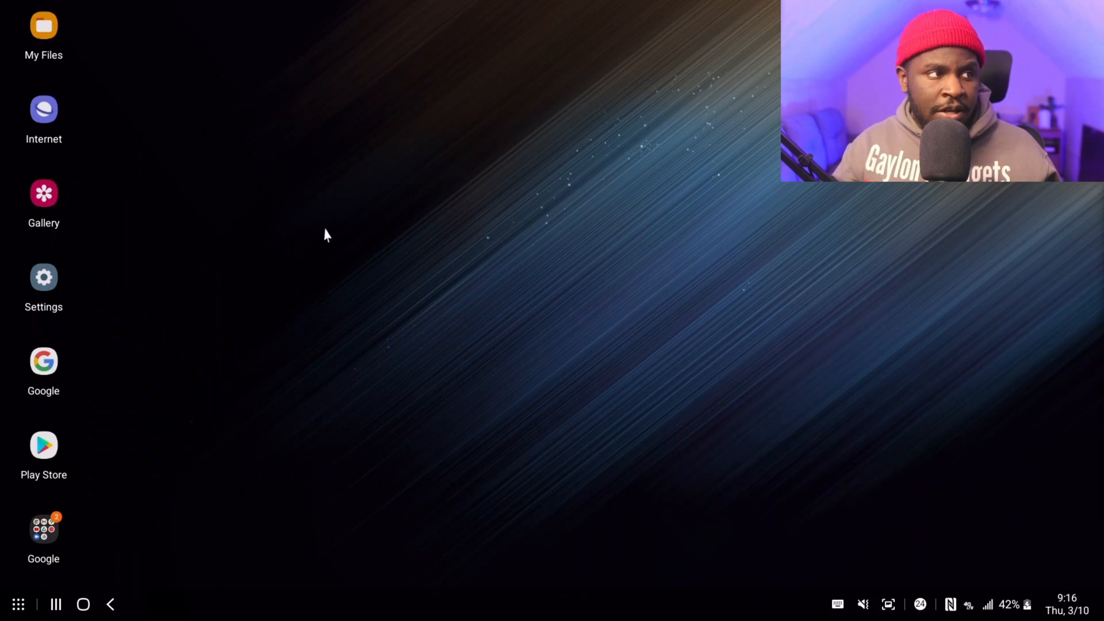
pyautogui.moveTo(71, 127)
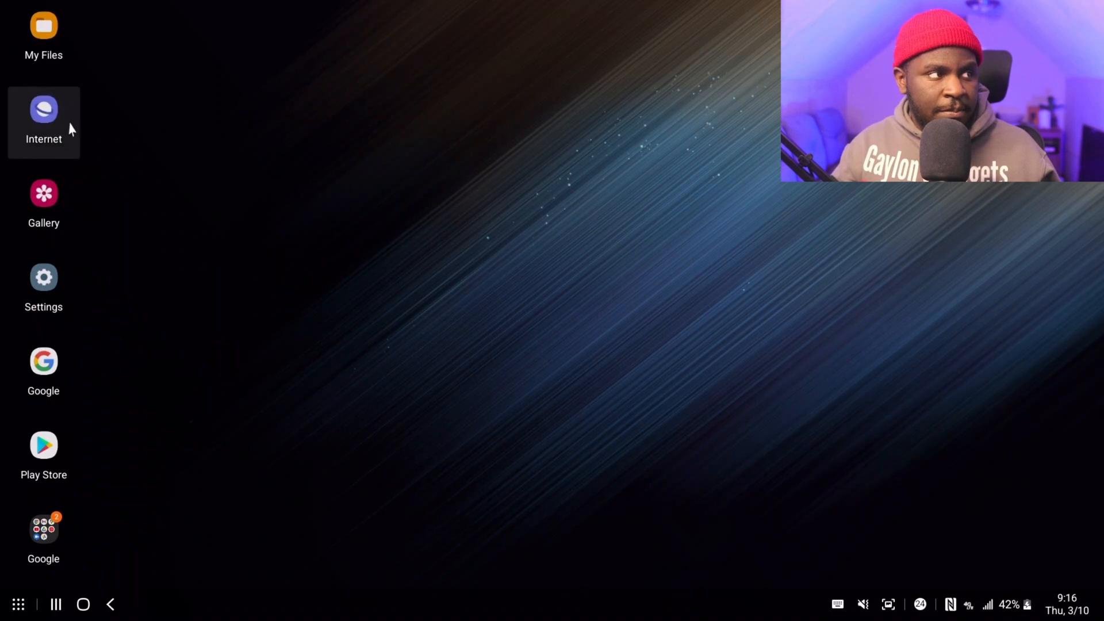
# - Launch Internet, Google and Play Store from the desktop and minimize them to the taskbar
pyautogui.click(44, 110)
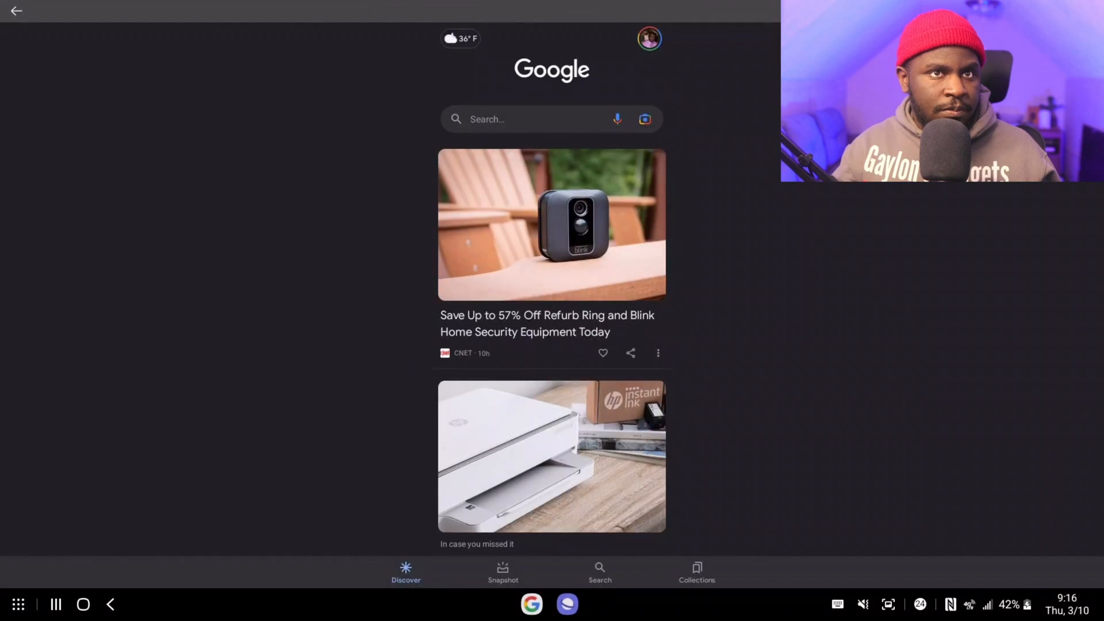
pyautogui.click(529, 620)
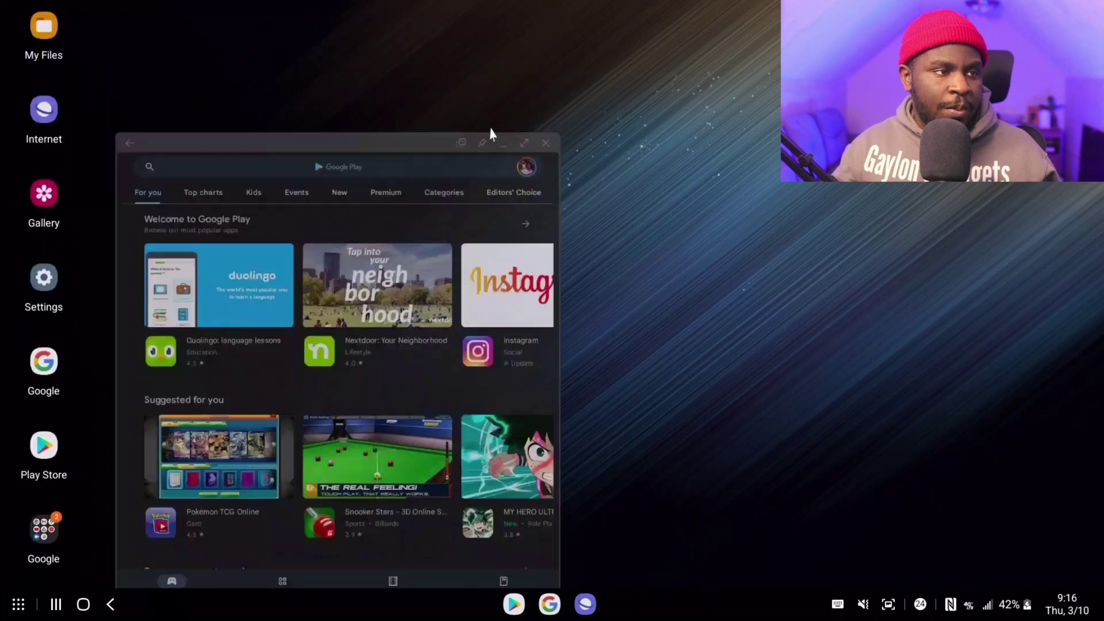
pyautogui.click(503, 143)
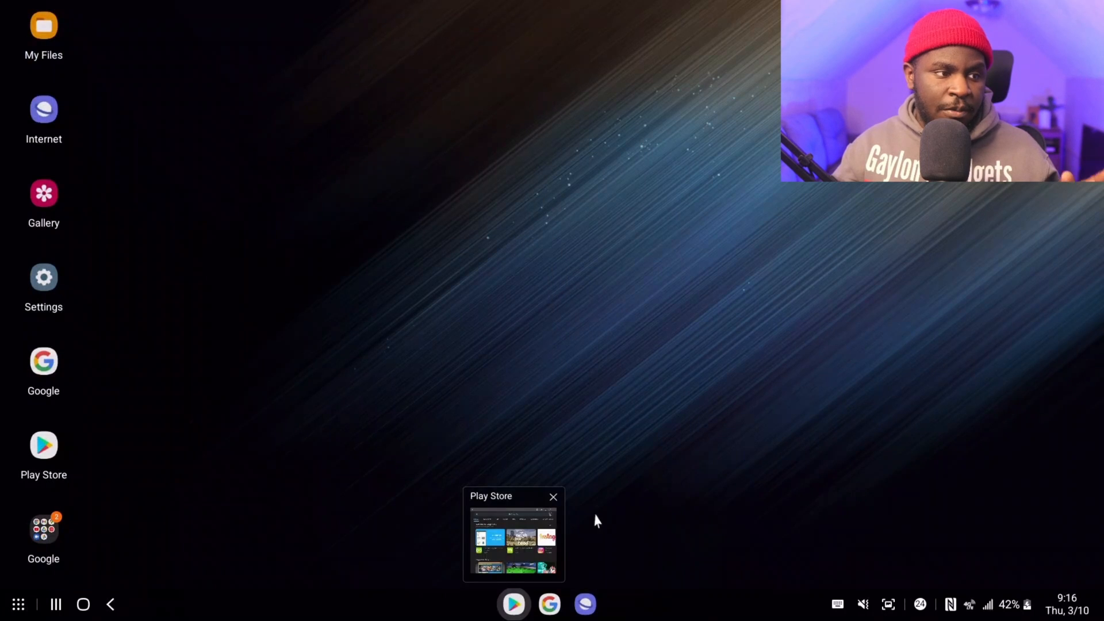
pyautogui.click(553, 497)
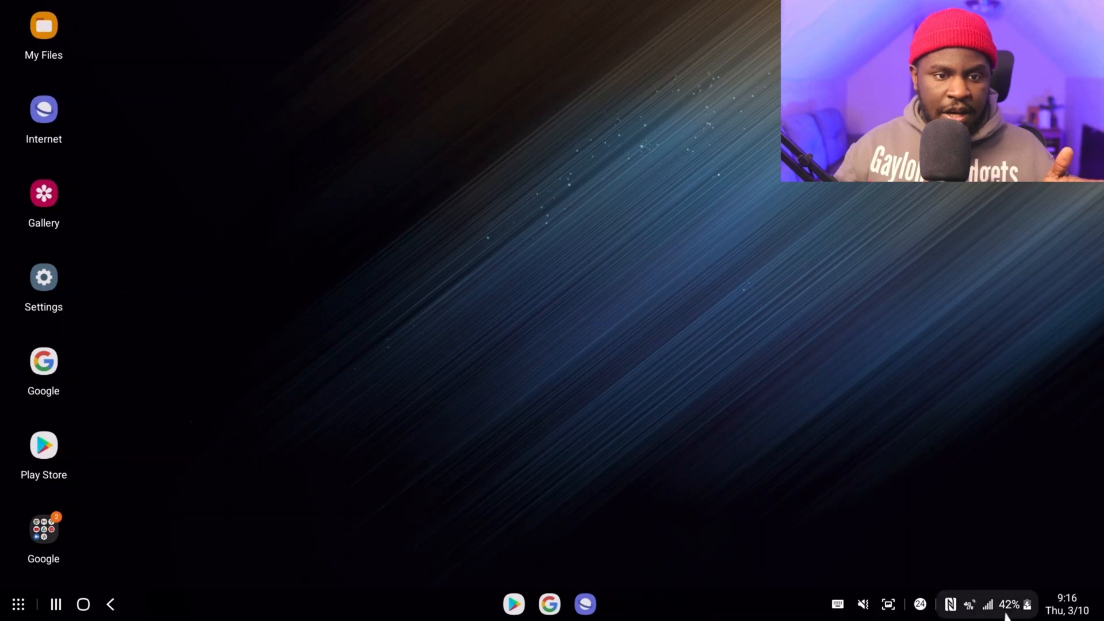
pyautogui.moveTo(901, 373)
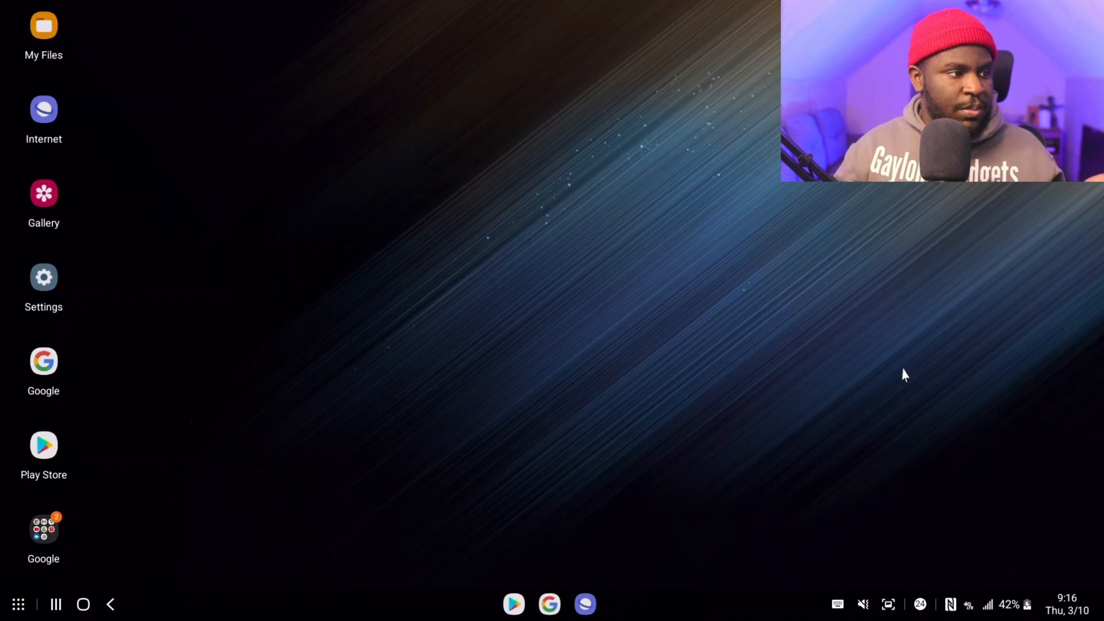
pyautogui.moveTo(724, 376)
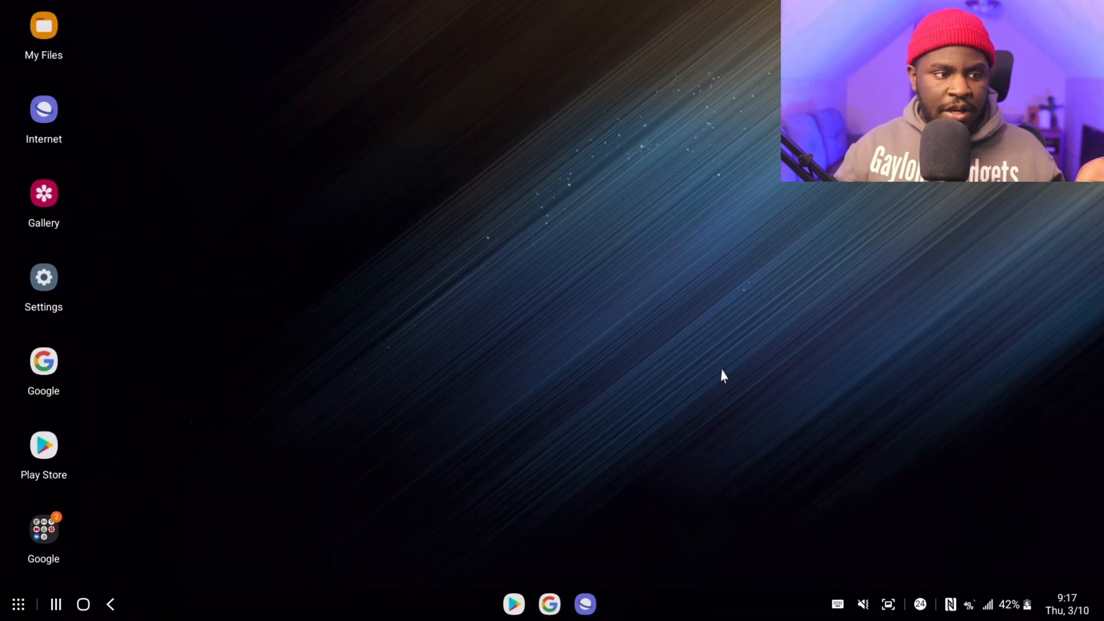
pyautogui.moveTo(624, 239)
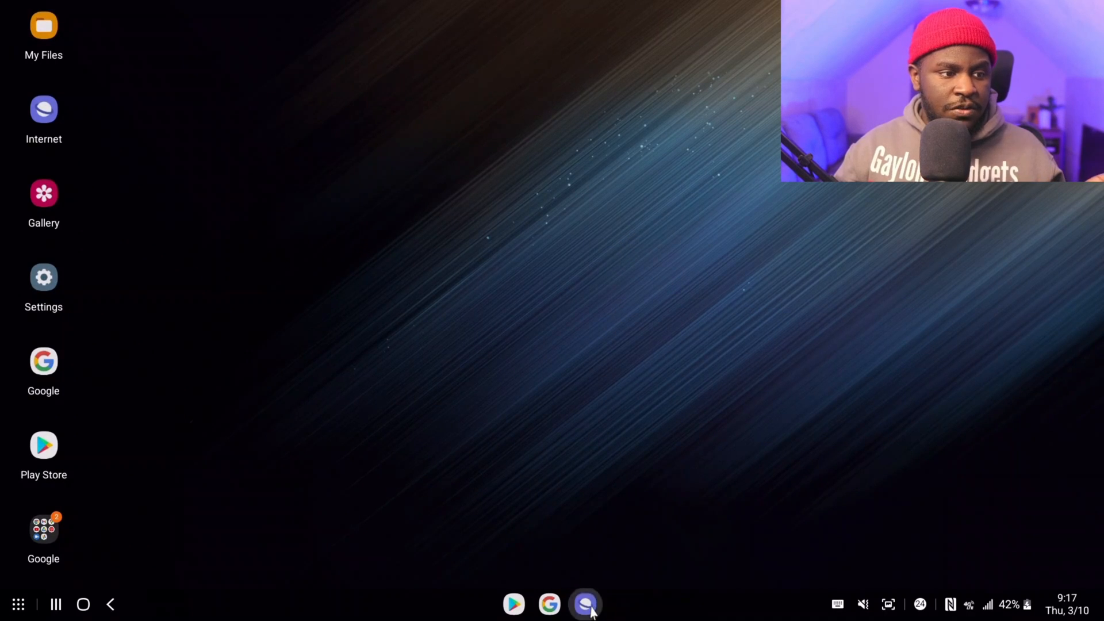
# - Bring up Samsung Internet with its open tabs, then minimize it back to the taskbar
pyautogui.click(584, 605)
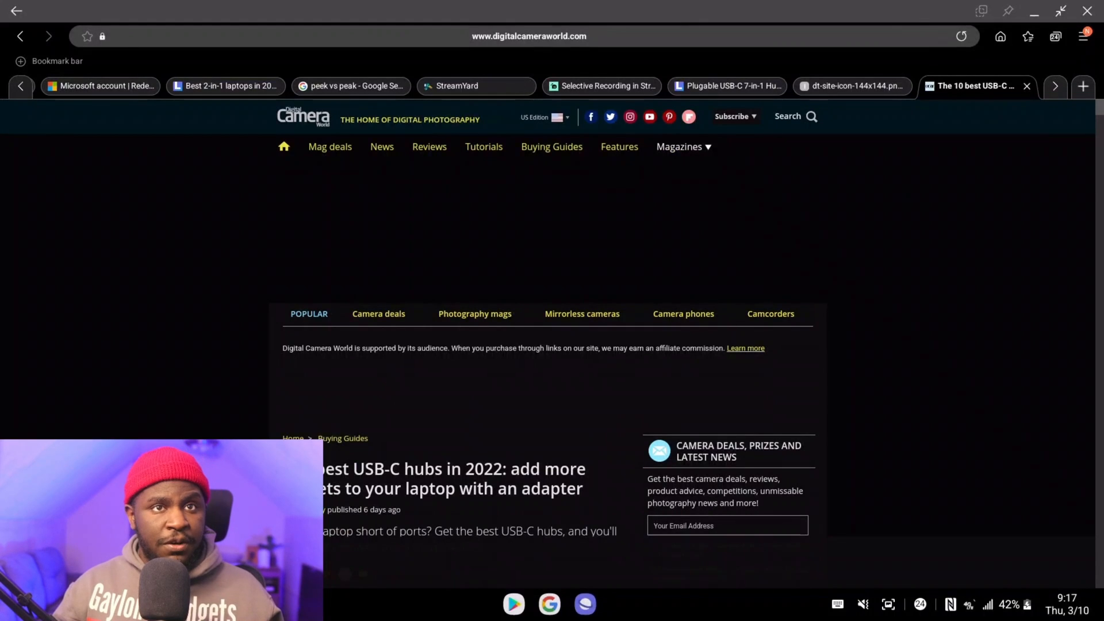
pyautogui.click(1081, 37)
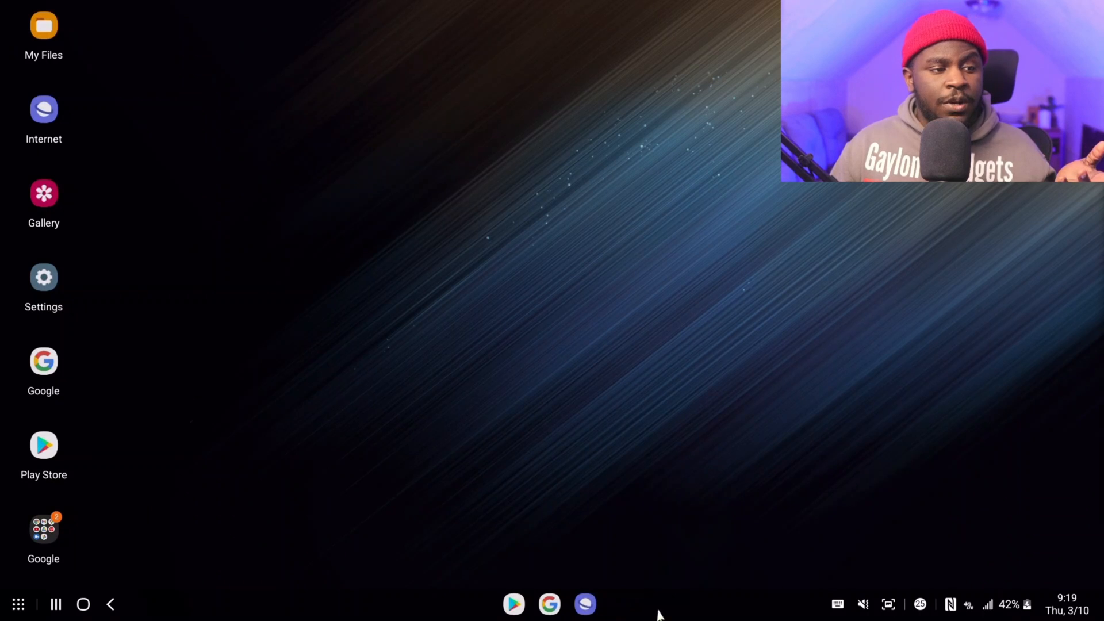
# - Launch Spotify, Amazon Shopping and Anchor from the app drawer, one after another
pyautogui.click(547, 604)
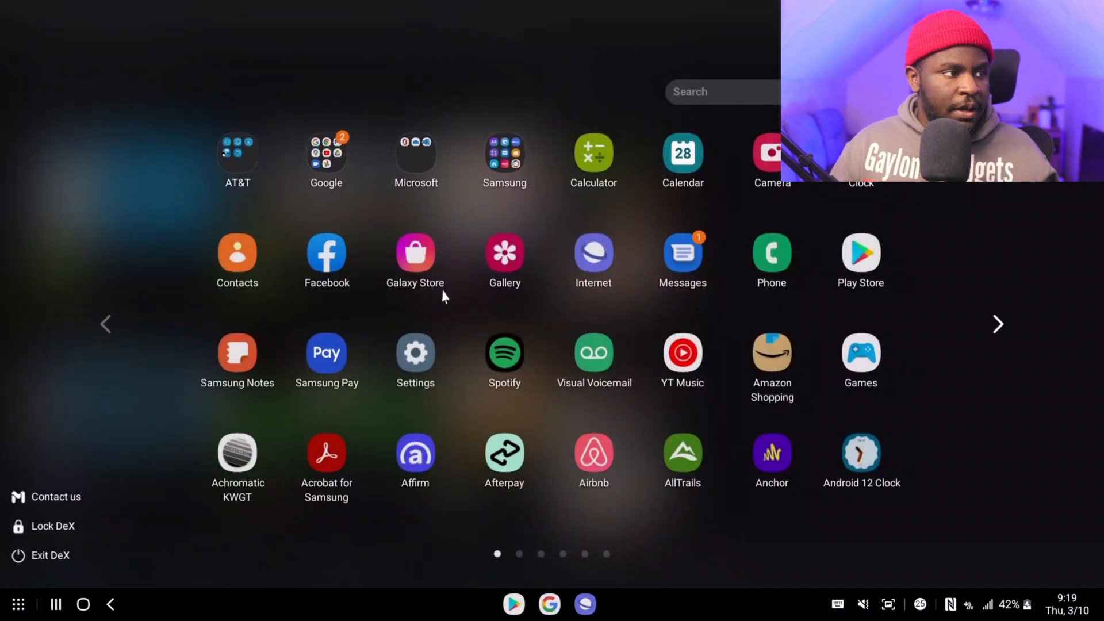
pyautogui.click(861, 253)
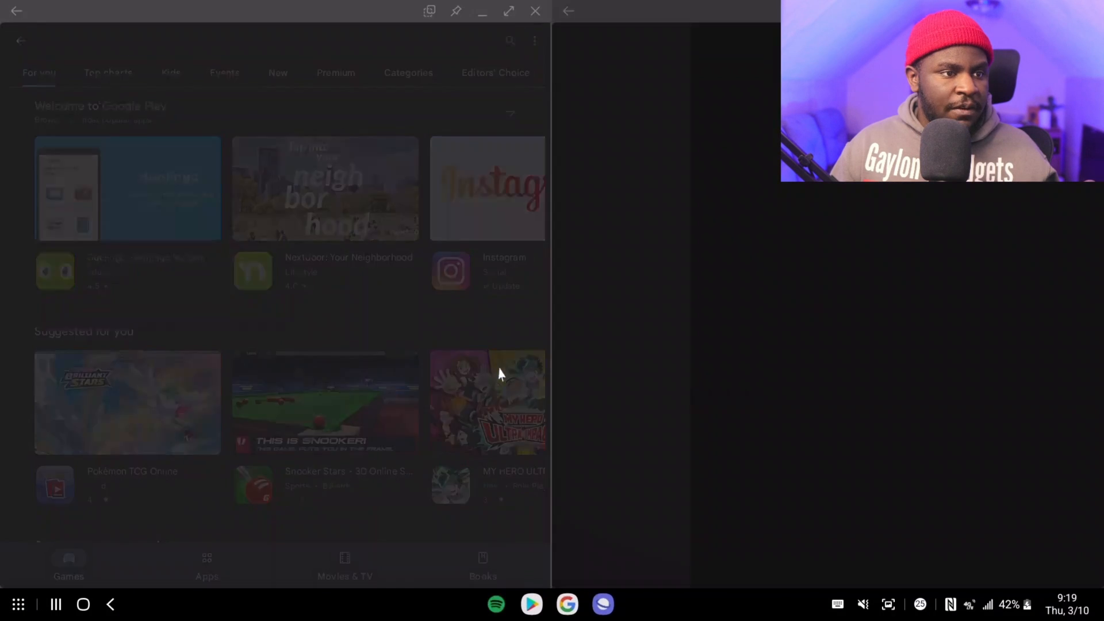
pyautogui.click(22, 600)
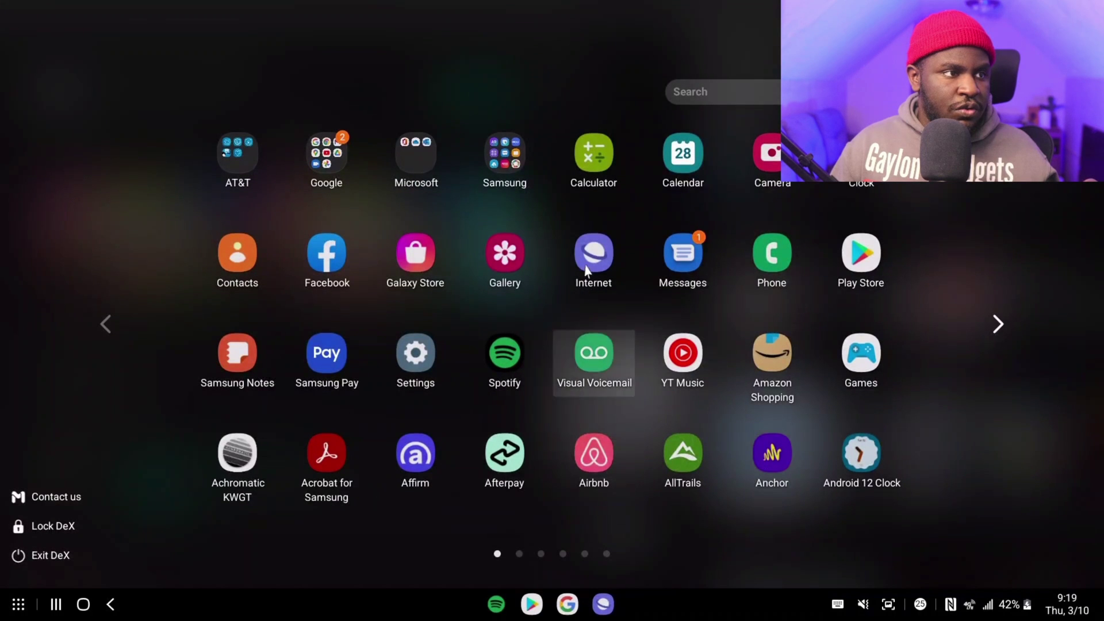
pyautogui.moveTo(768, 359)
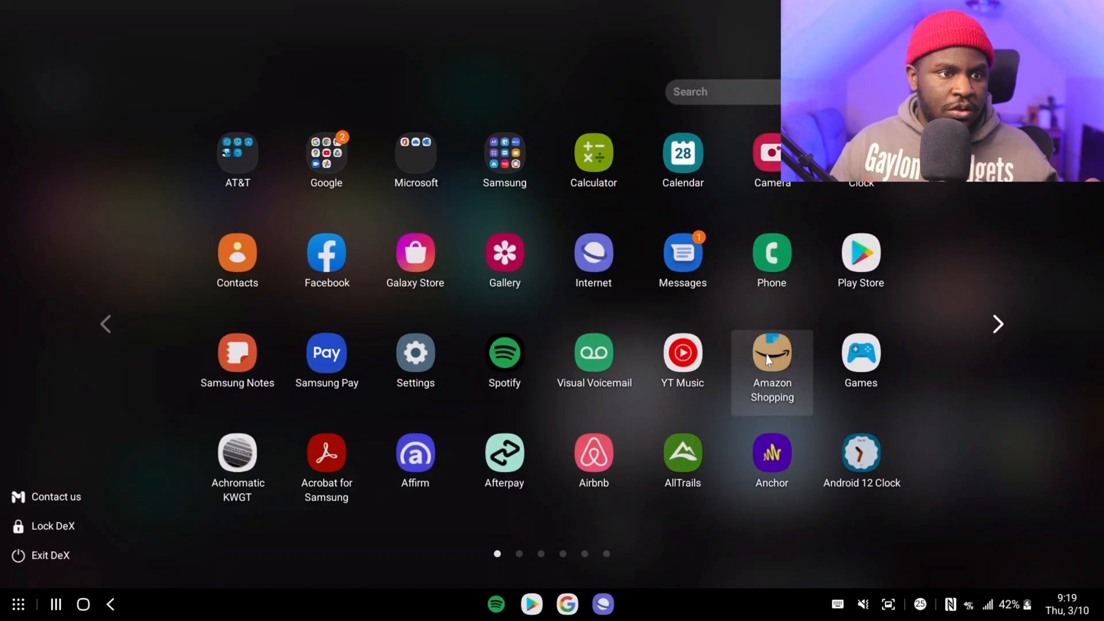
pyautogui.click(771, 353)
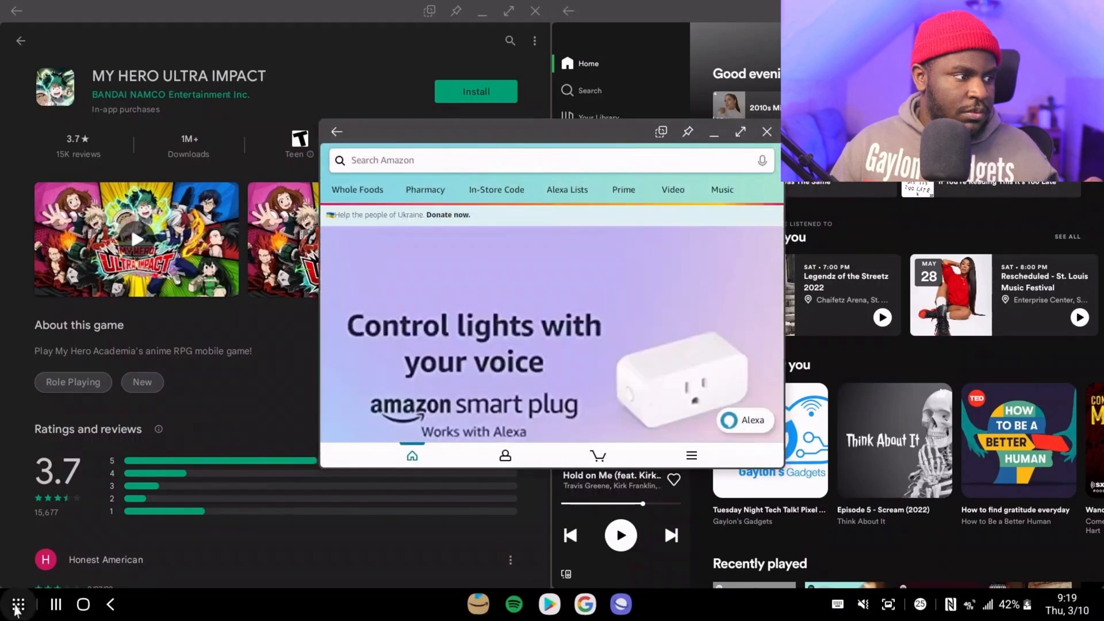
pyautogui.click(16, 605)
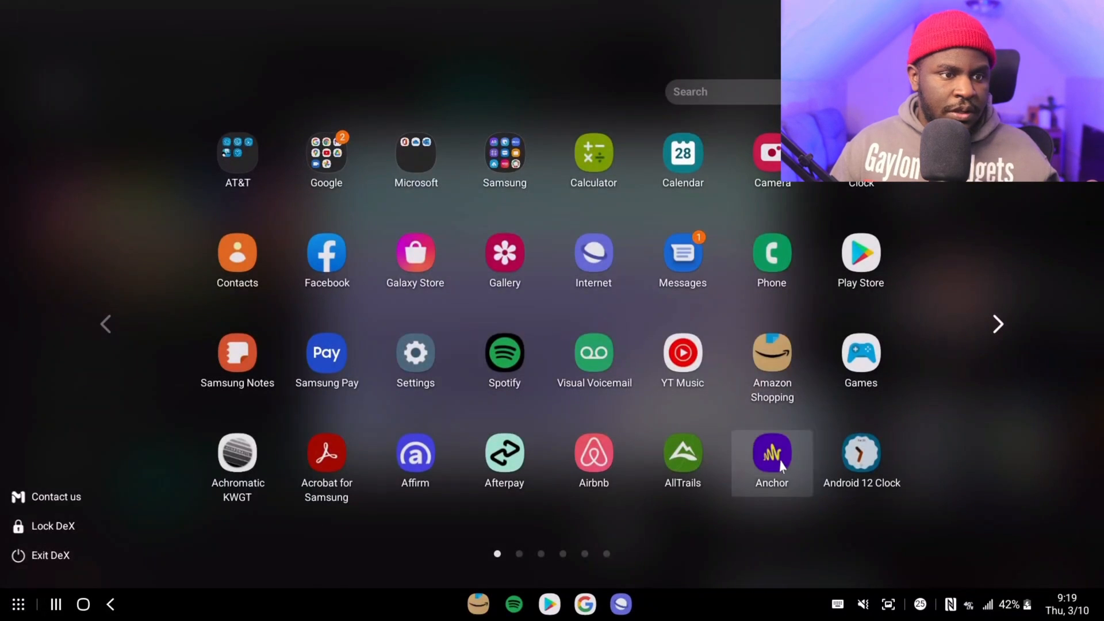
pyautogui.click(772, 453)
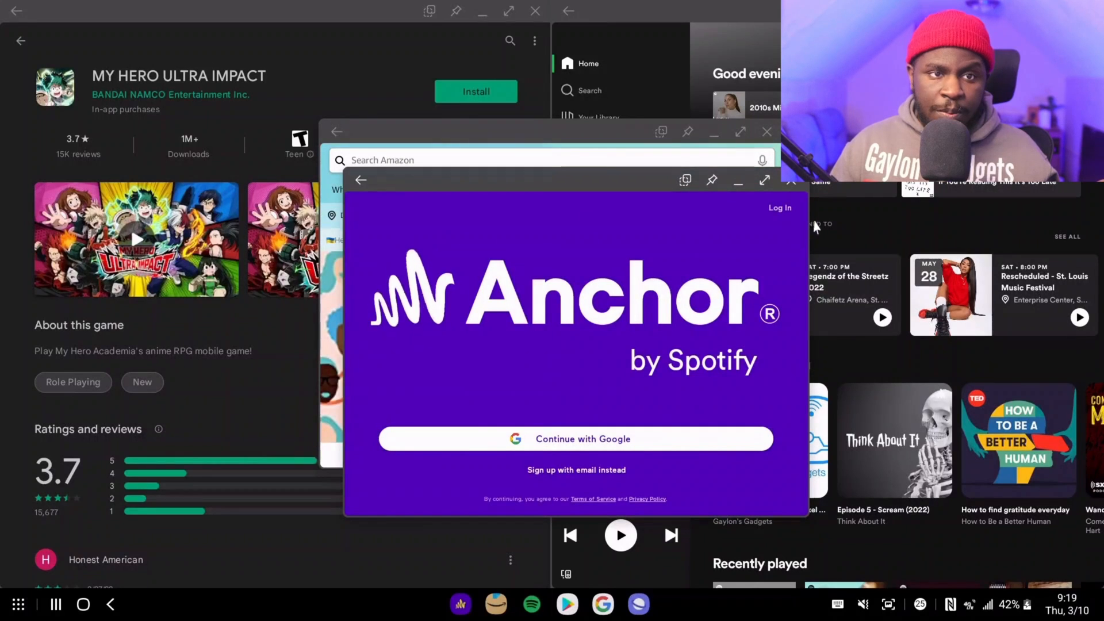
pyautogui.moveTo(723, 205)
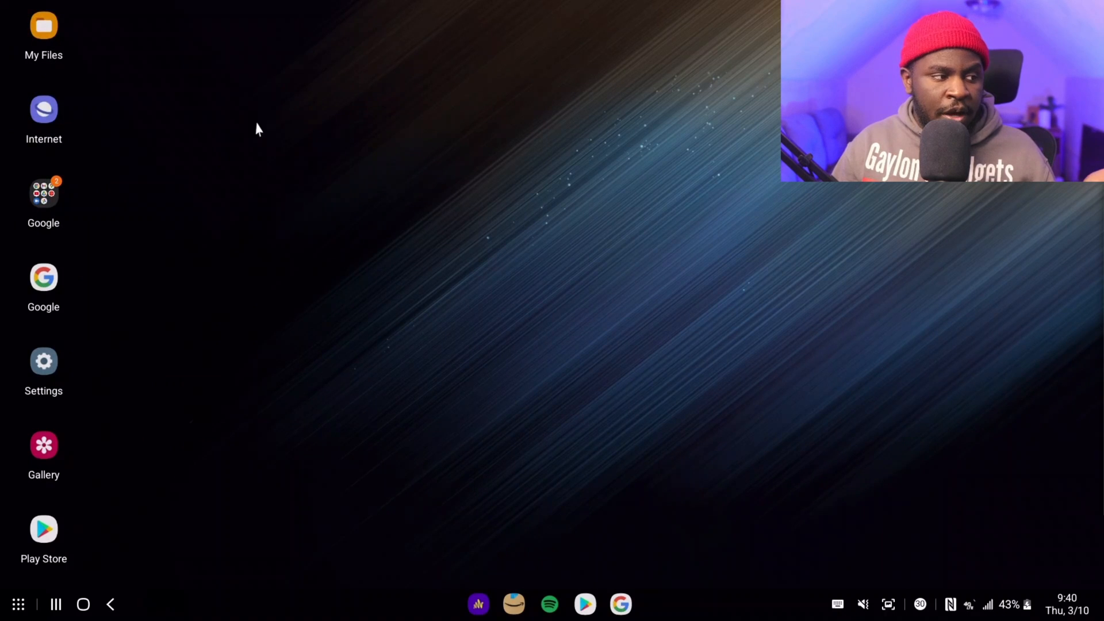
pyautogui.moveTo(17, 604)
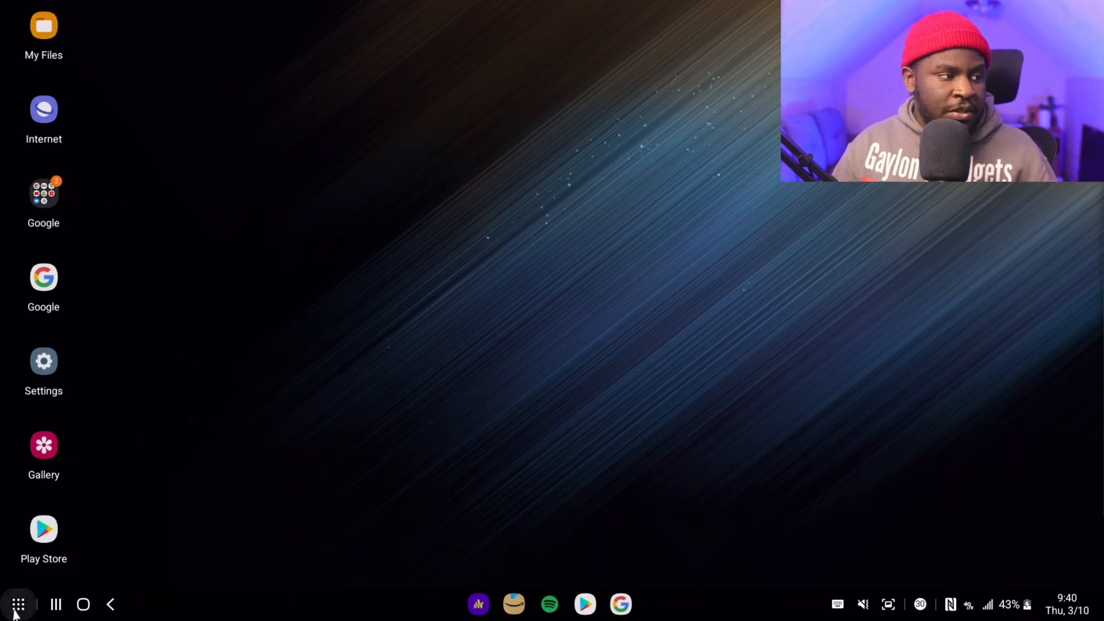
# - View the app drawer and recent apps, launch Google Assistant, then minimize its window
pyautogui.click(19, 604)
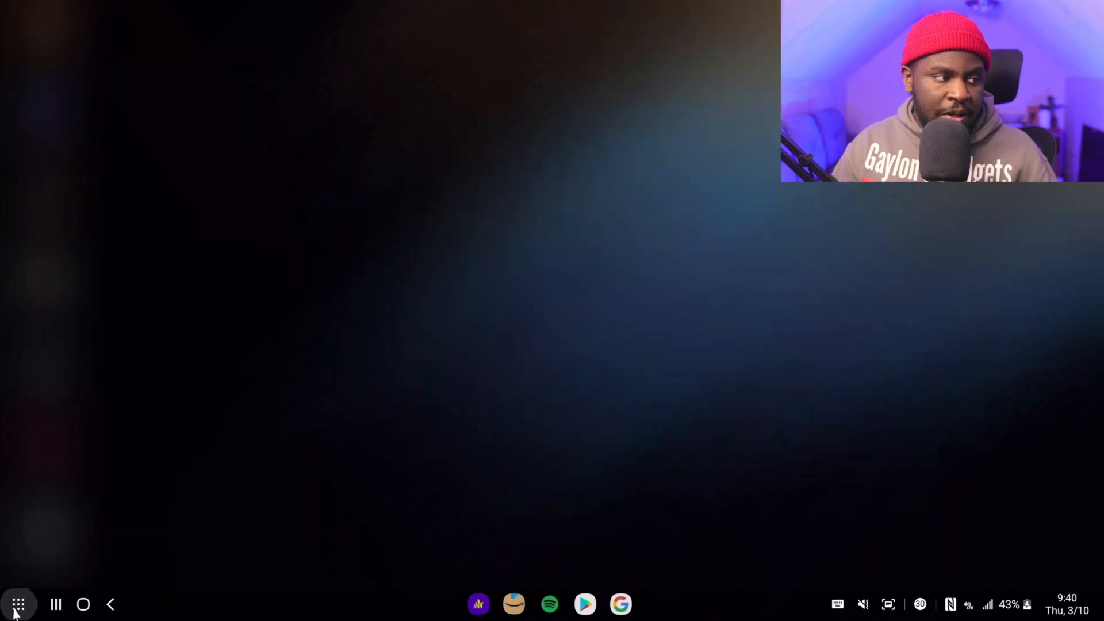
pyautogui.click(16, 605)
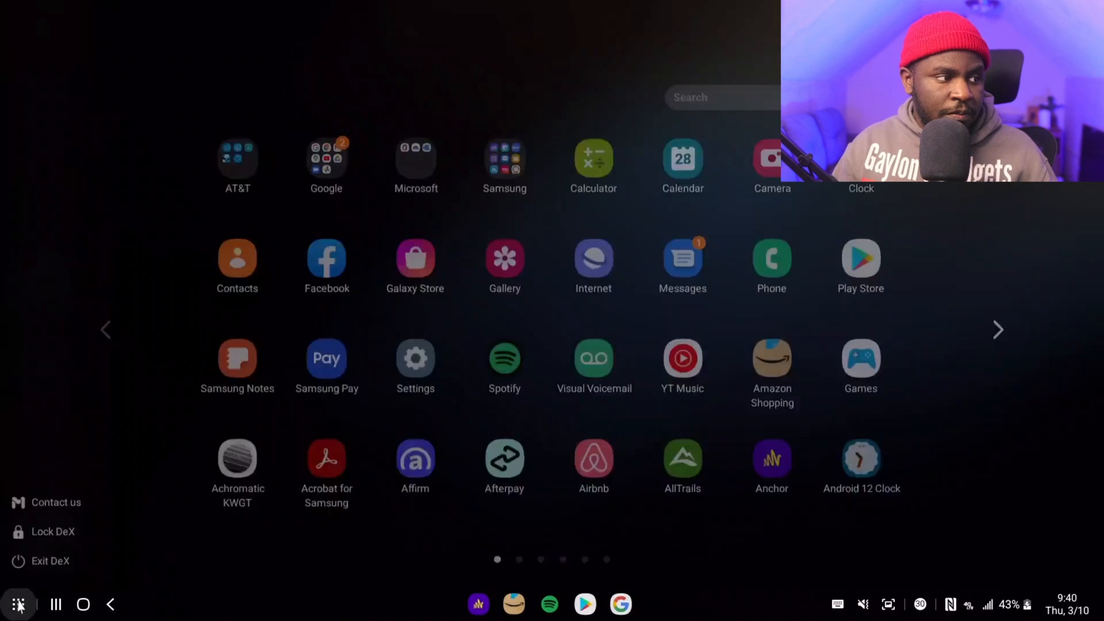
pyautogui.click(55, 605)
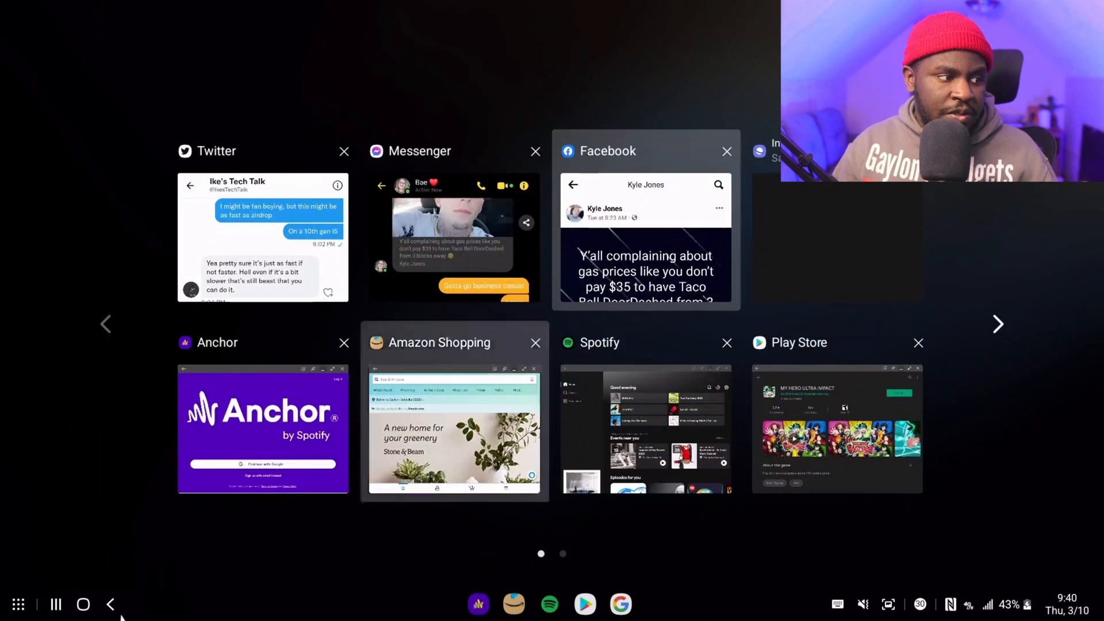
pyautogui.moveTo(85, 605)
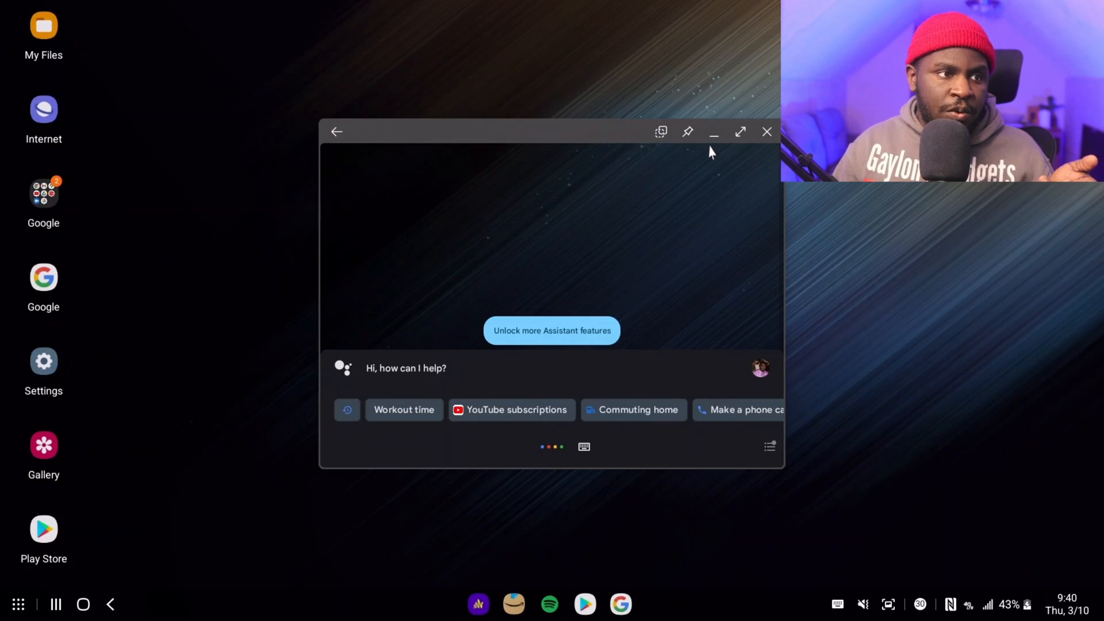
pyautogui.click(768, 131)
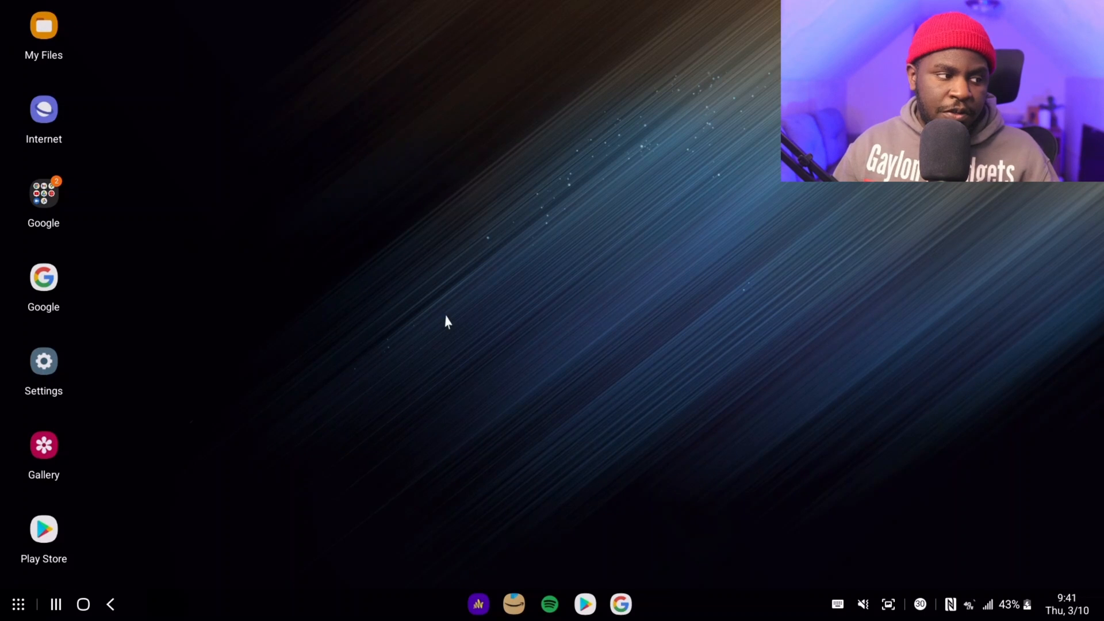
pyautogui.moveTo(423, 269)
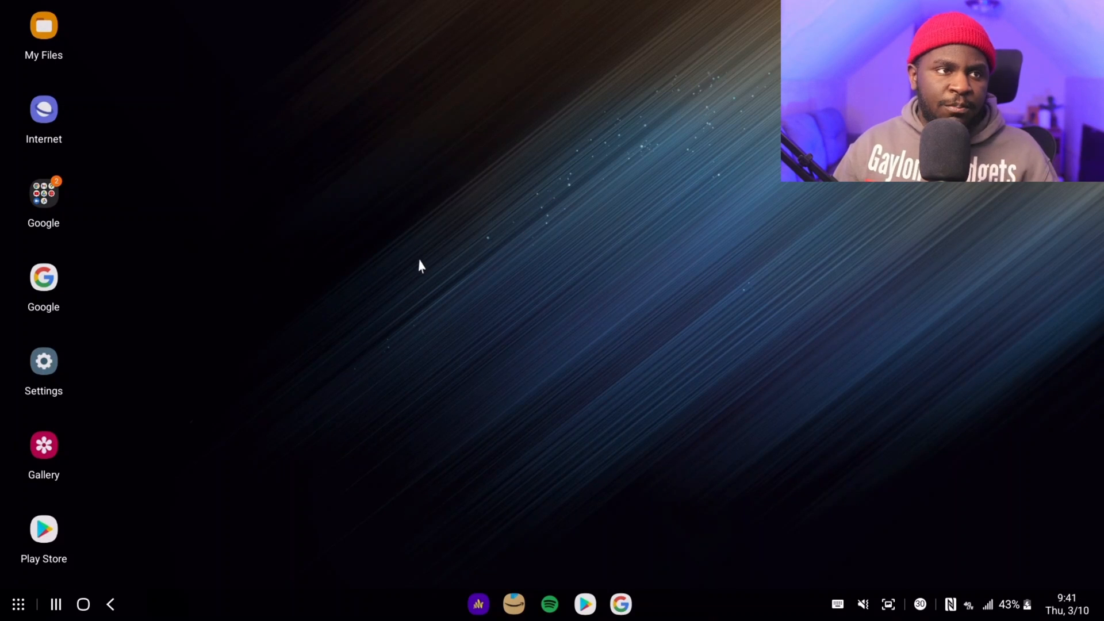
pyautogui.moveTo(314, 293)
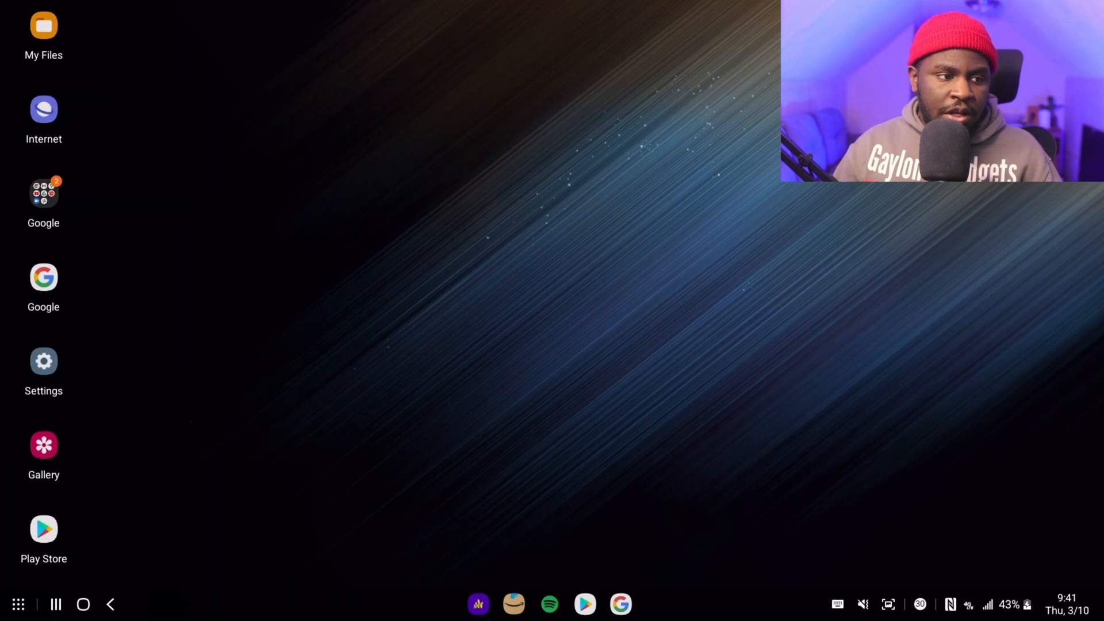
pyautogui.click(621, 604)
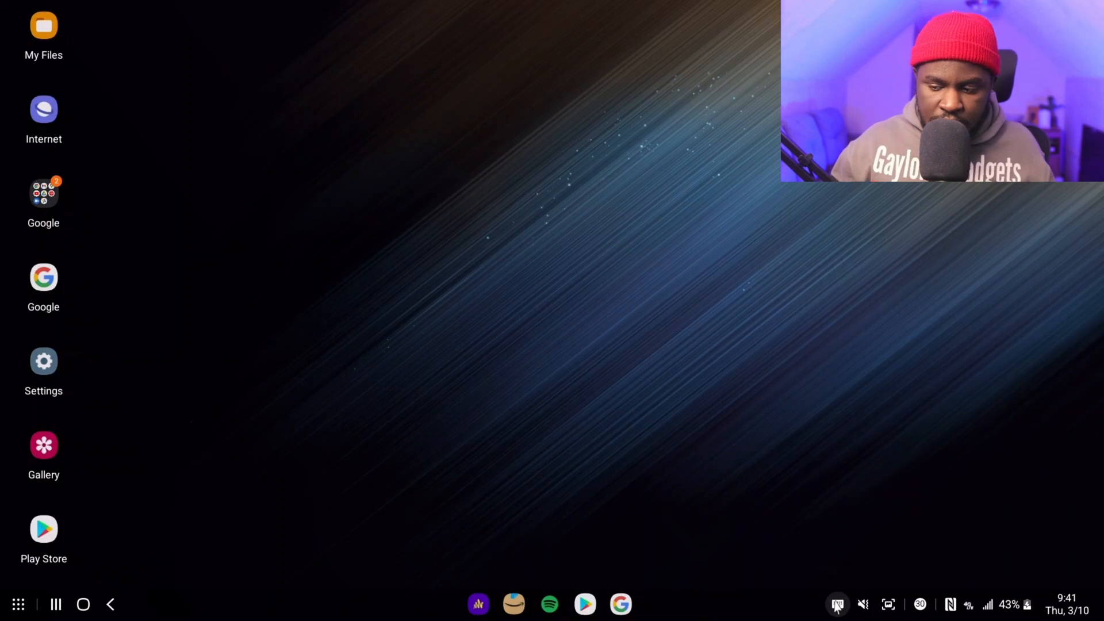
pyautogui.moveTo(837, 601)
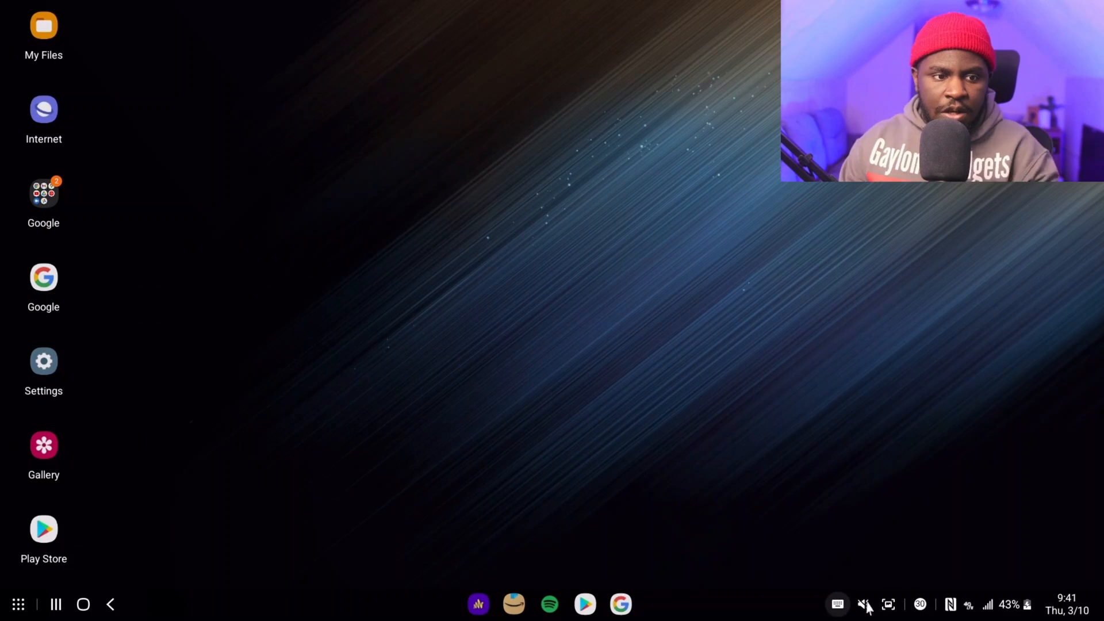
# - Expand the volume panel to its full sliders and bring up the Media output device list
pyautogui.click(865, 603)
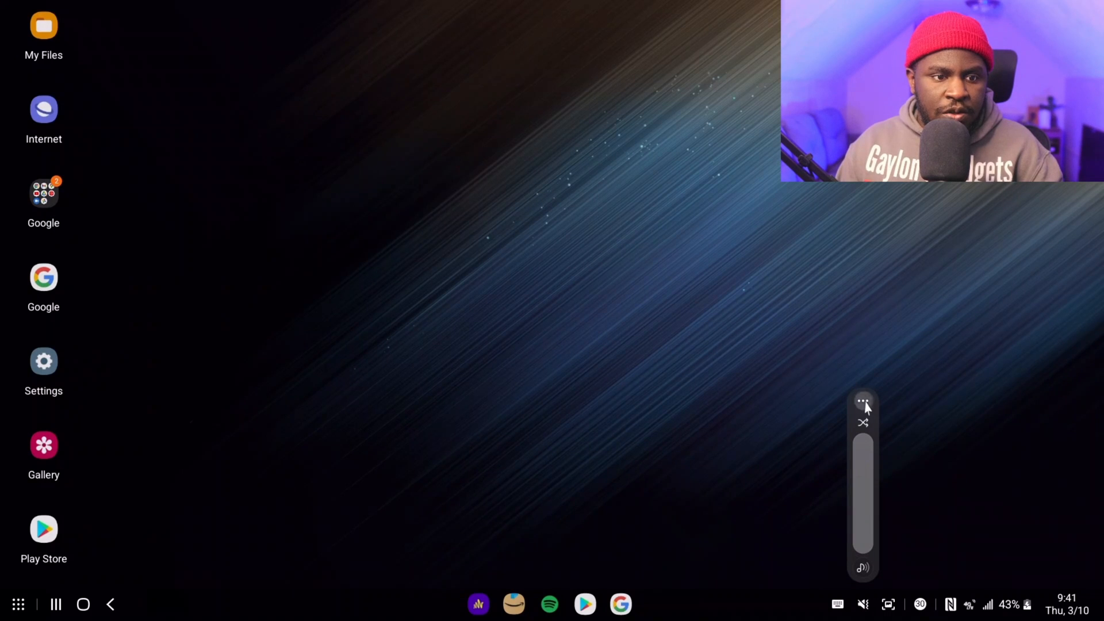
pyautogui.click(865, 405)
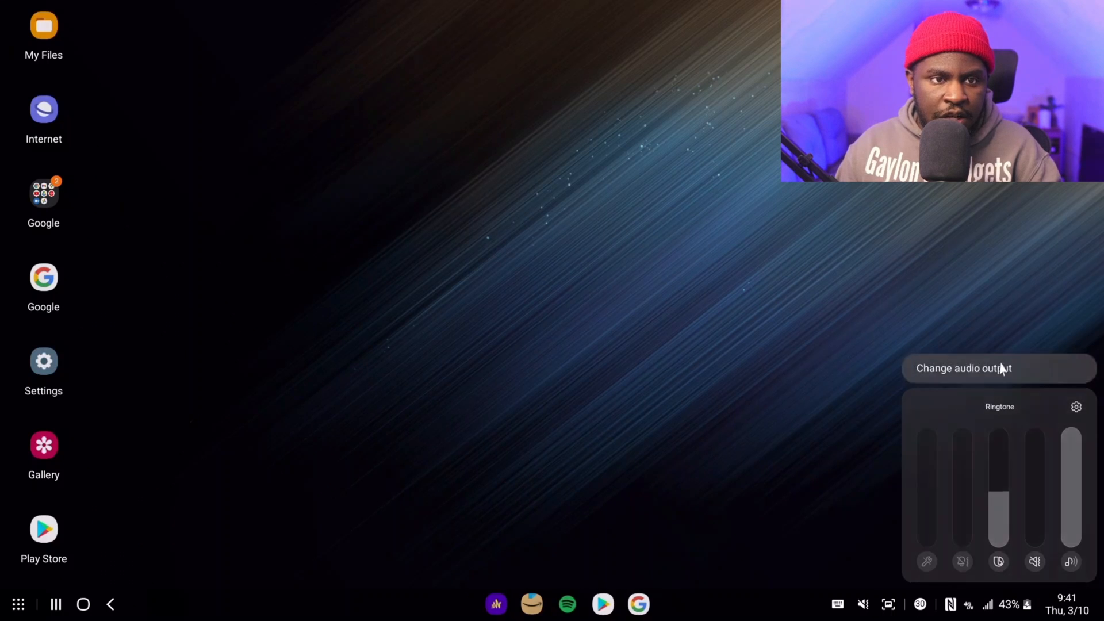
pyautogui.click(999, 368)
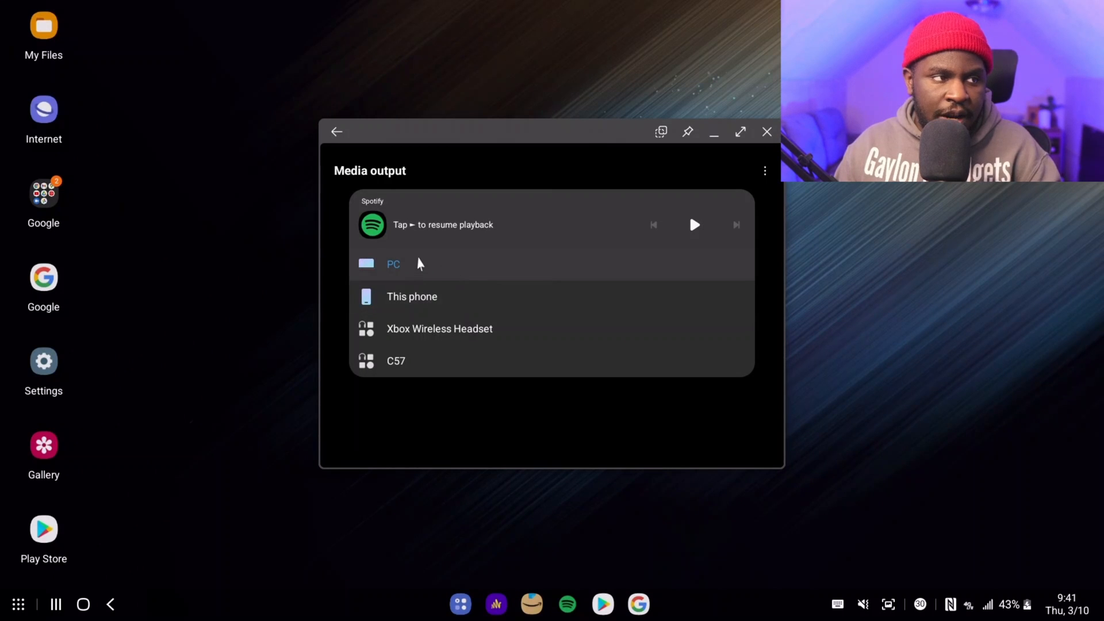
pyautogui.moveTo(413, 267)
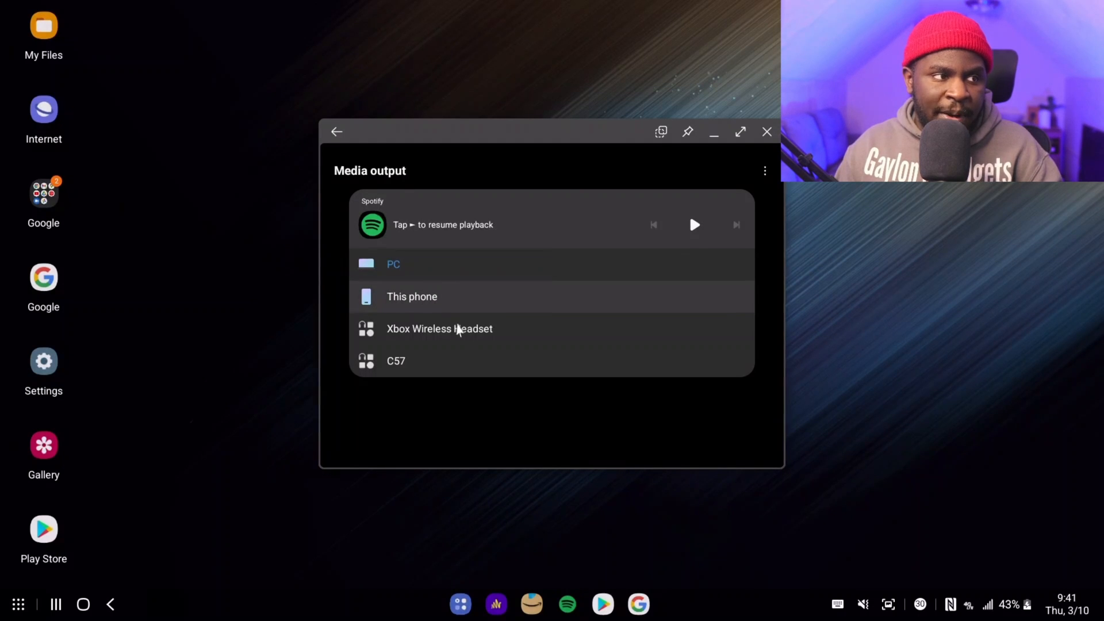
pyautogui.moveTo(442, 368)
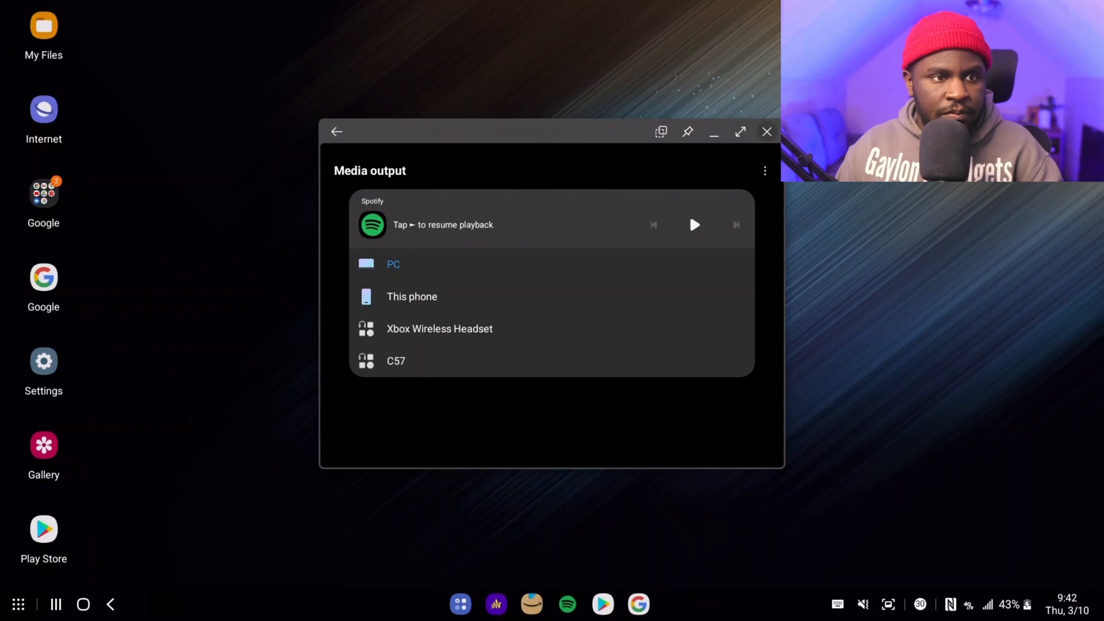
# - Close the Media output window and bring up the recent notifications from the tray
pyautogui.click(767, 131)
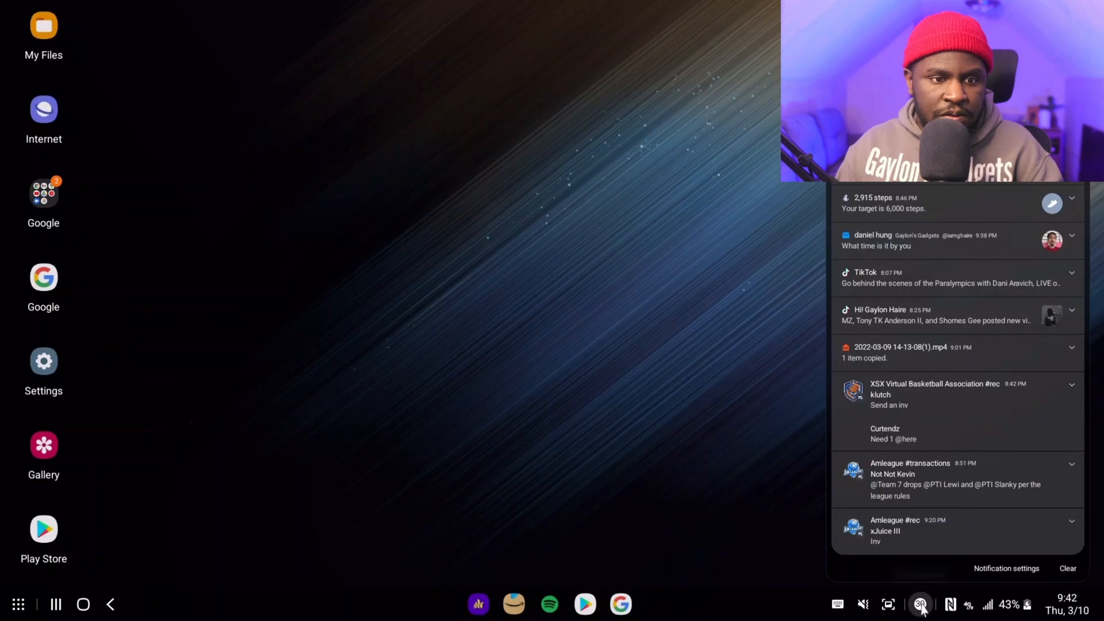
pyautogui.click(920, 604)
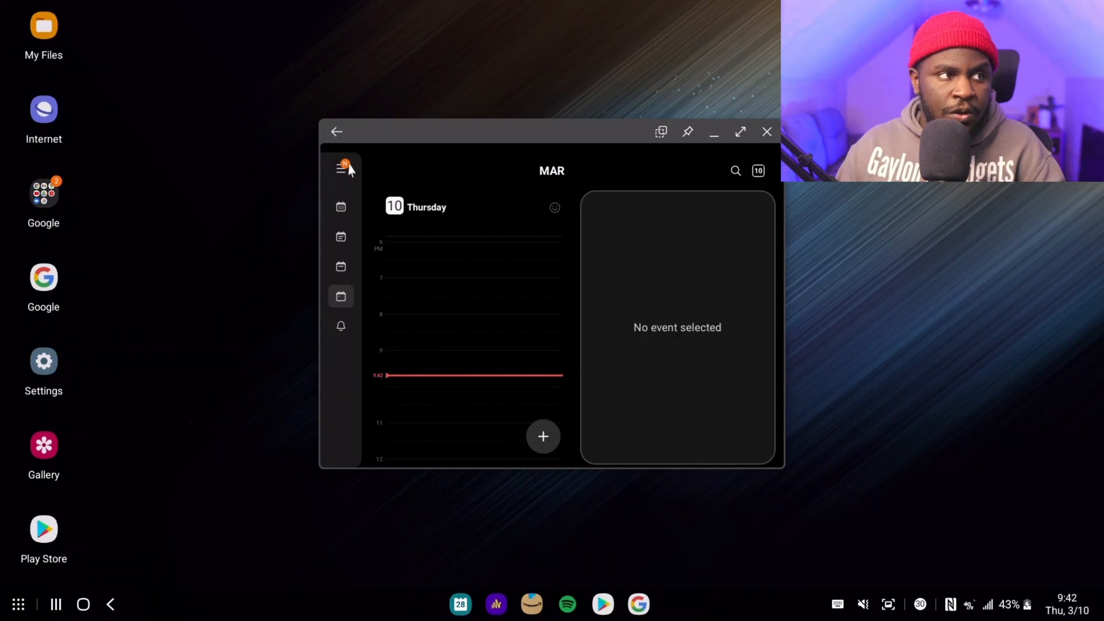
pyautogui.moveTo(340, 207)
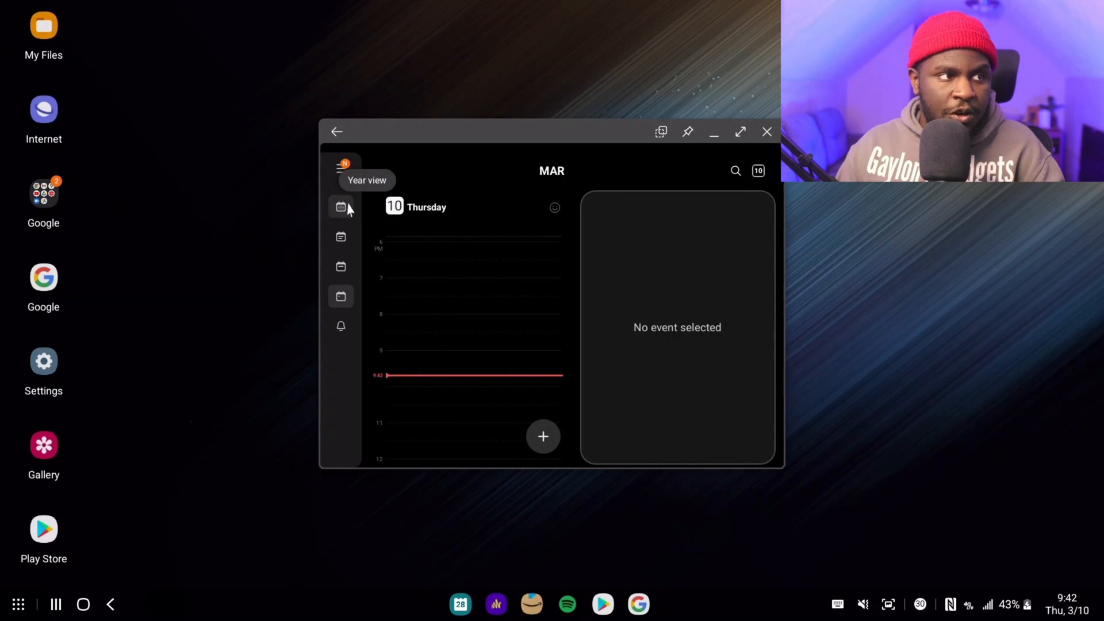
# - Switch Calendar to the week of March 6–12, back to Thursday's day view, then close it
pyautogui.click(341, 237)
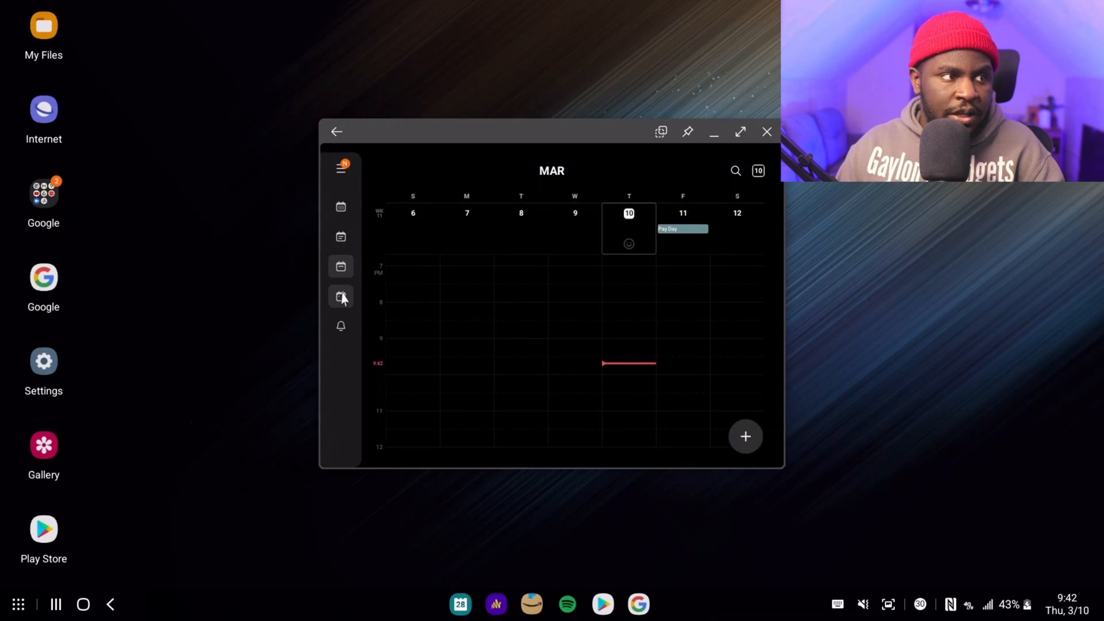
pyautogui.click(340, 296)
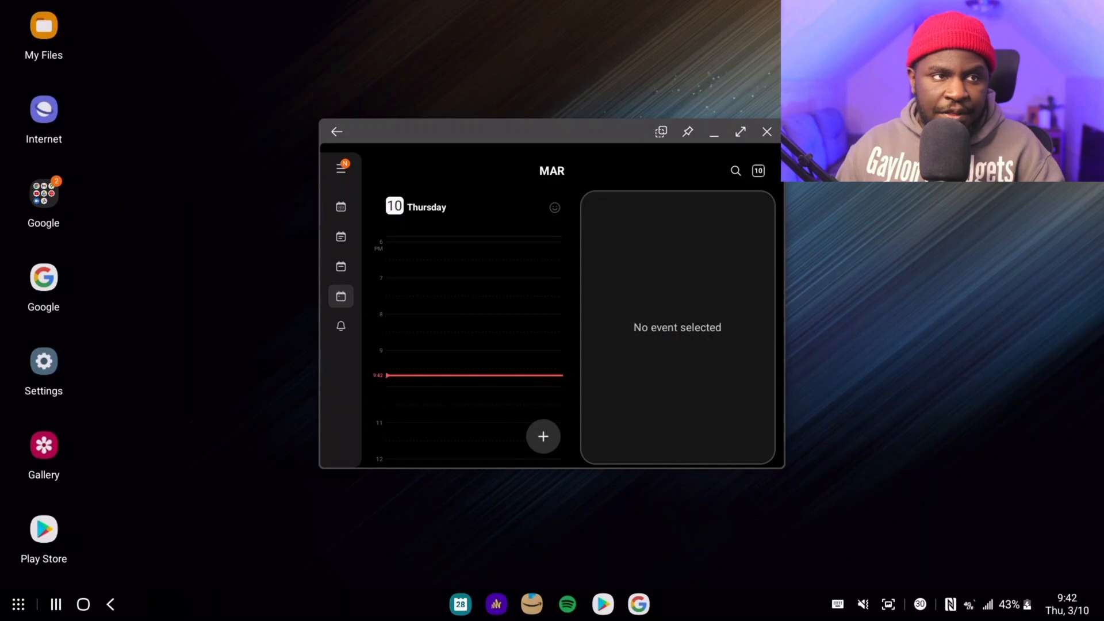
pyautogui.click(767, 131)
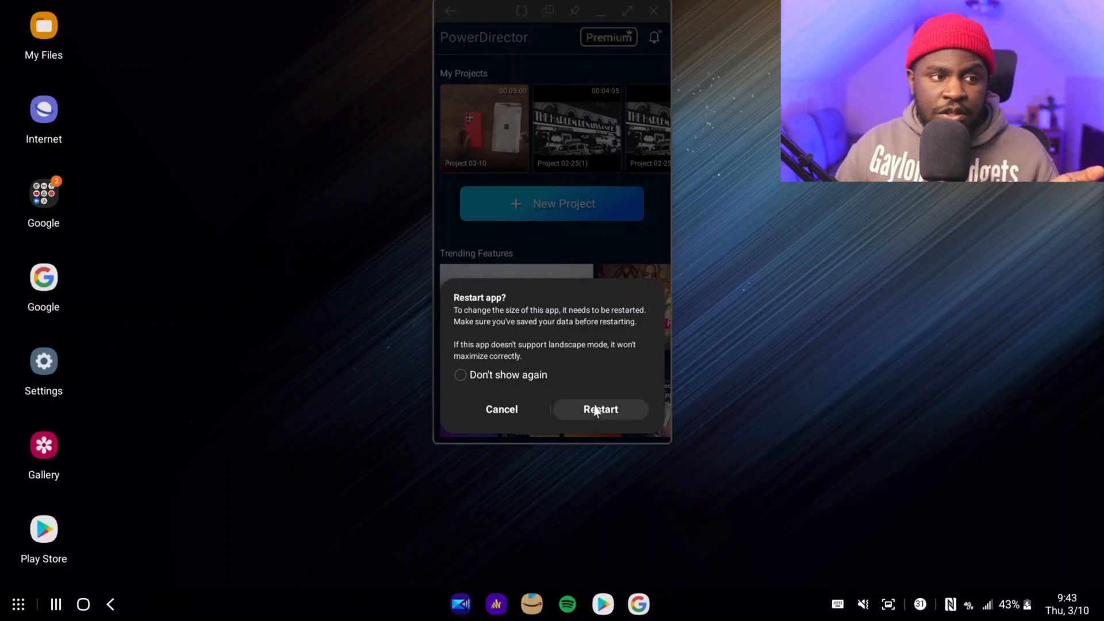
# - Restart PowerDirector full screen and start a new video project
pyautogui.click(601, 410)
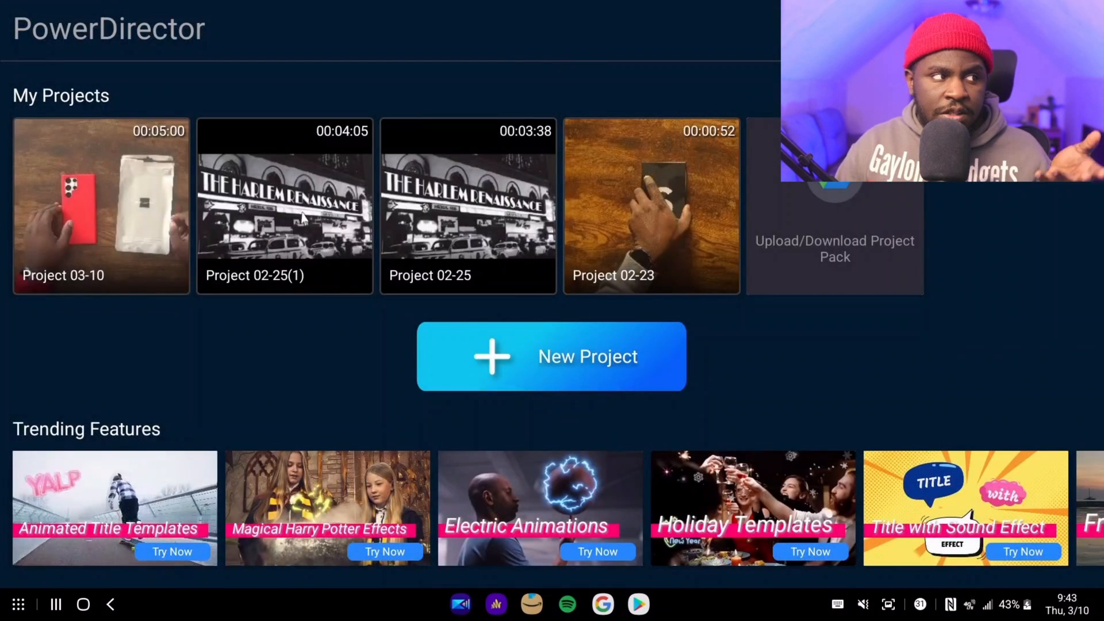
pyautogui.click(550, 356)
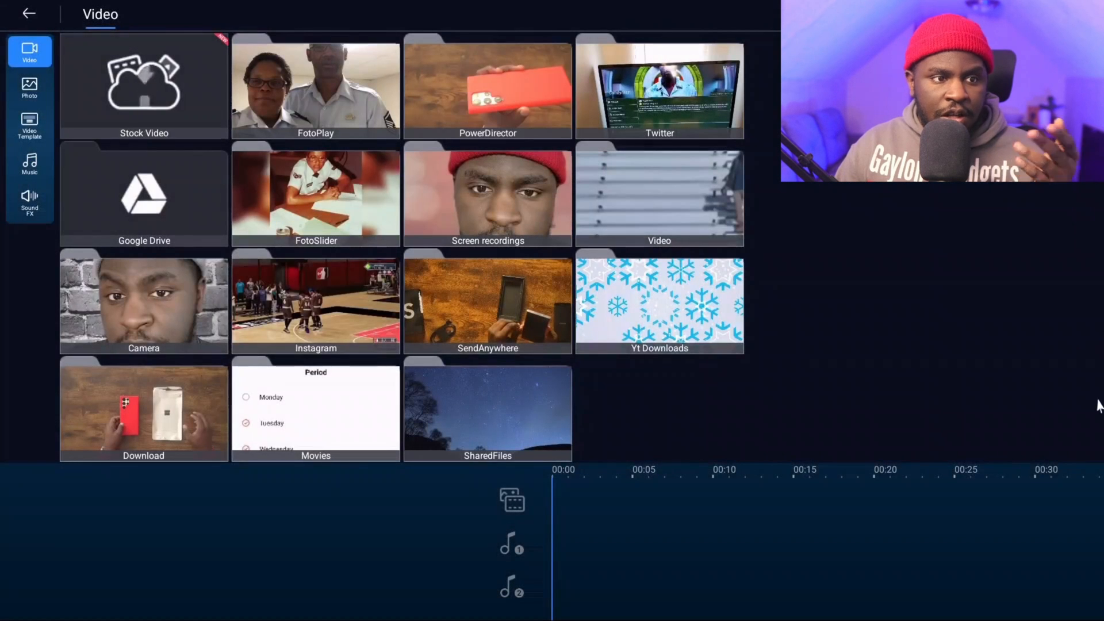
pyautogui.moveTo(977, 411)
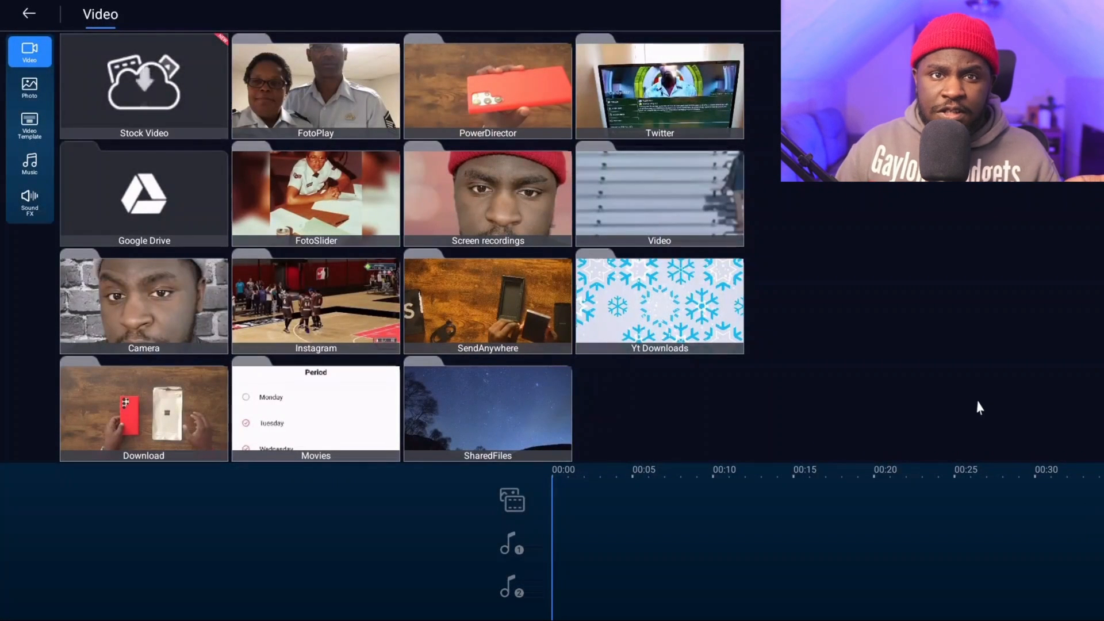
pyautogui.moveTo(984, 405)
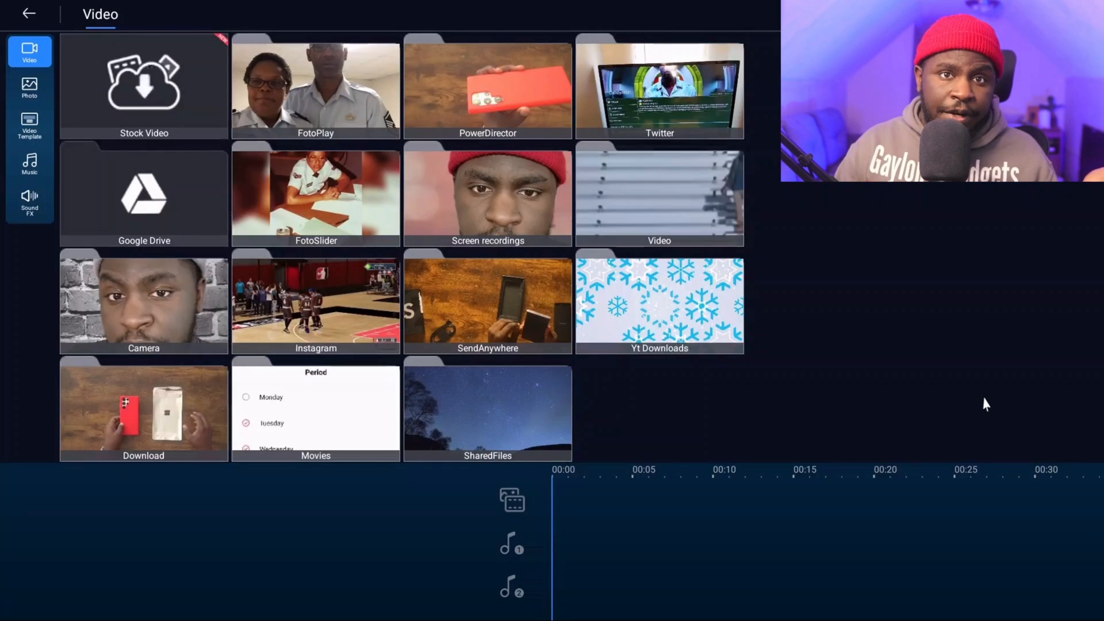
pyautogui.click(142, 410)
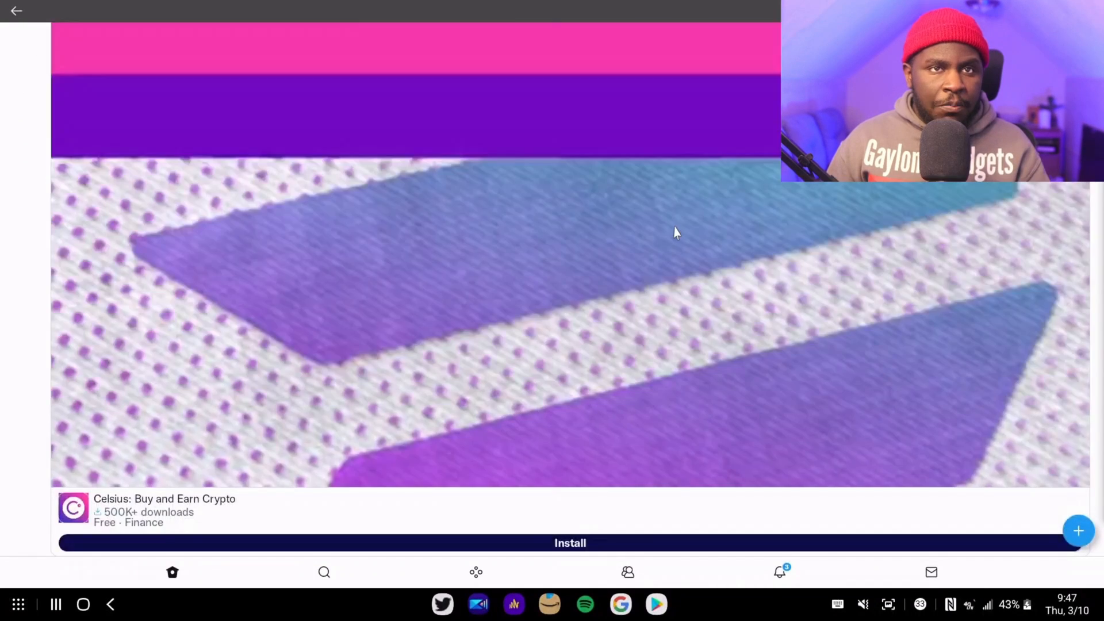
# - Scroll further down the Twitter home timeline
pyautogui.scroll(-3)
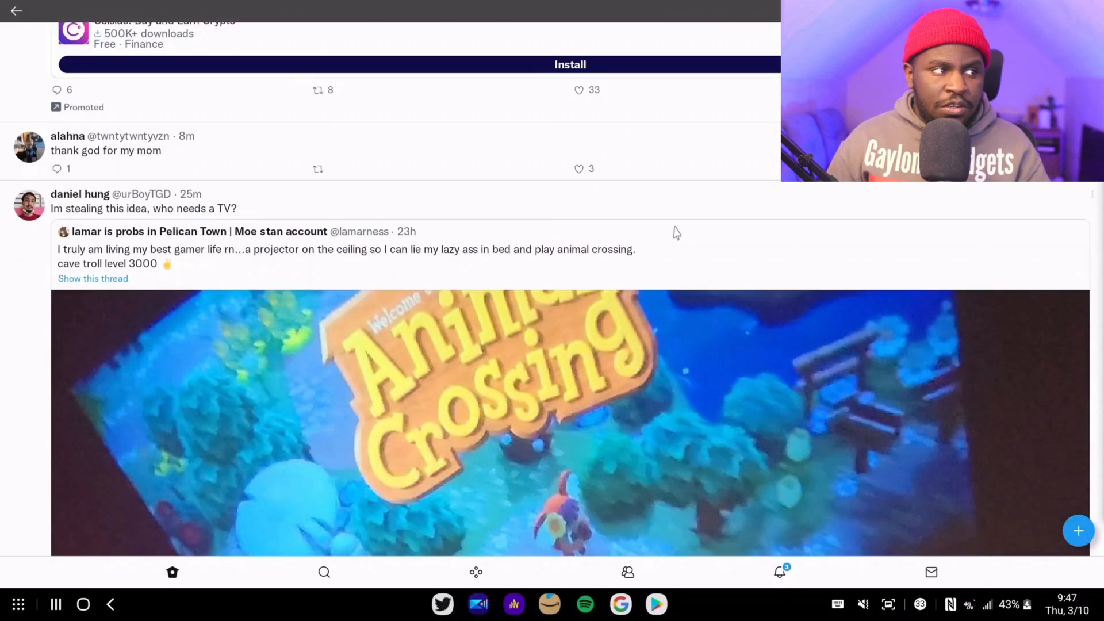
pyautogui.scroll(-3)
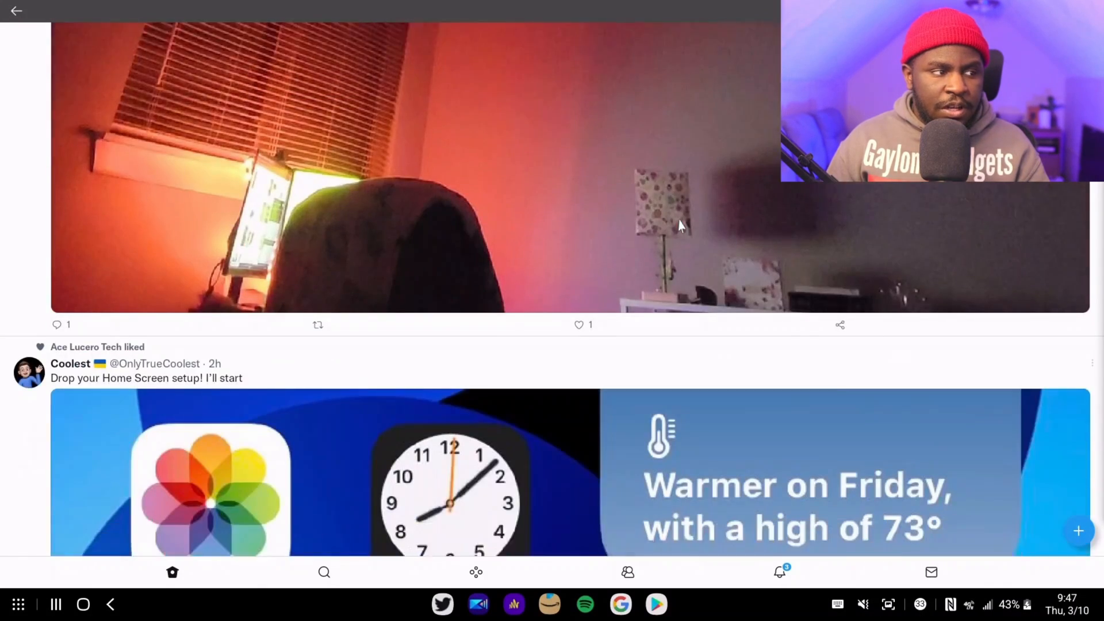
pyautogui.scroll(-3)
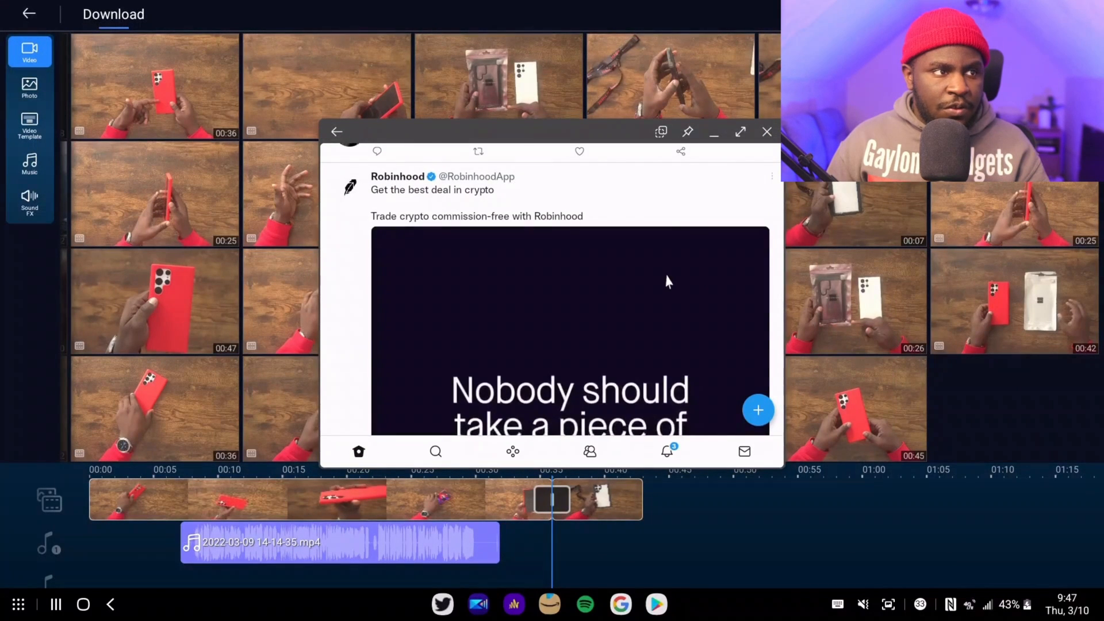
pyautogui.scroll(-3)
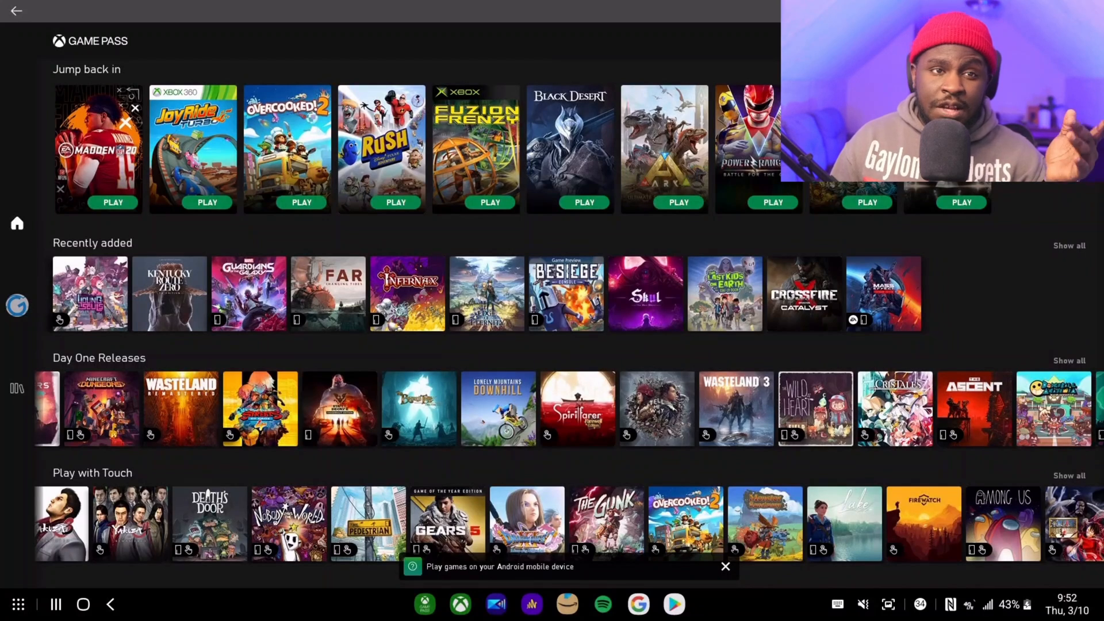
pyautogui.moveTo(873, 339)
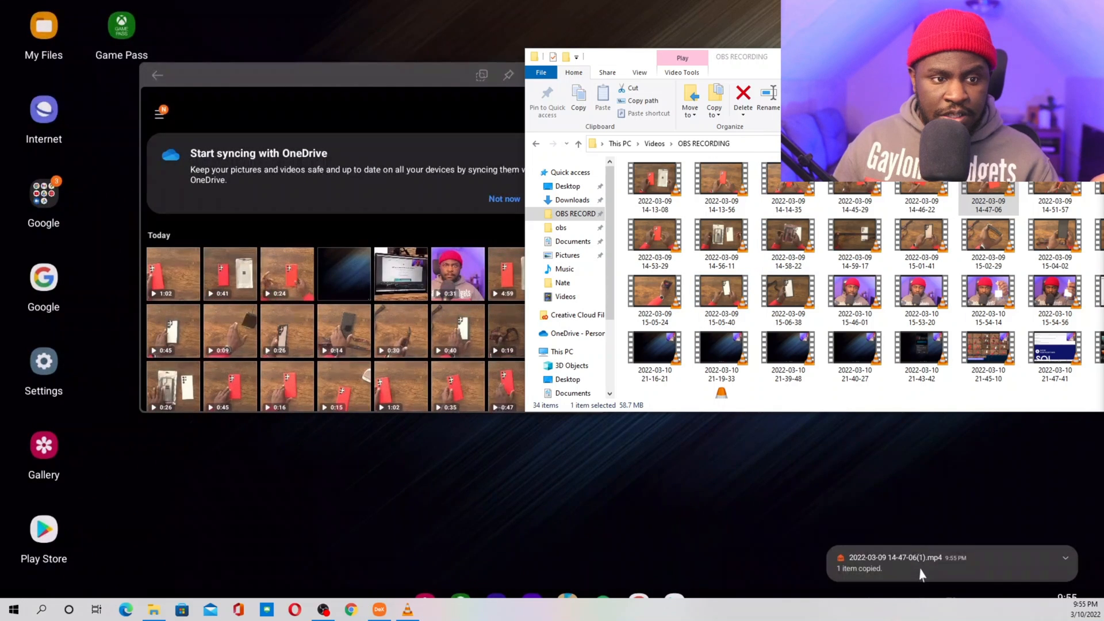
pyautogui.moveTo(933, 485)
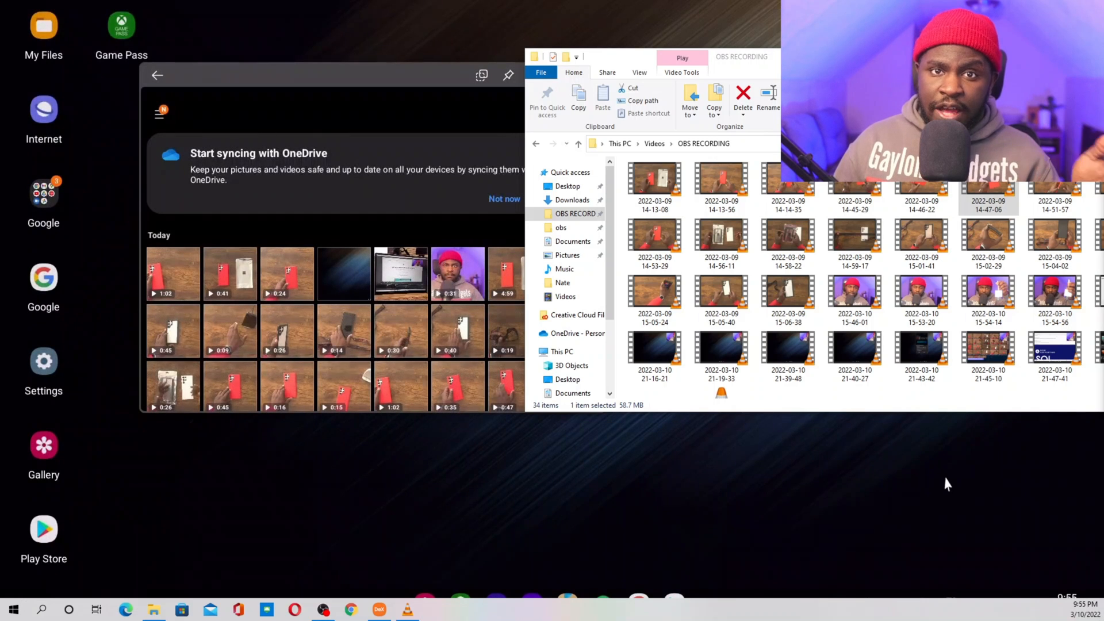
pyautogui.moveTo(934, 460)
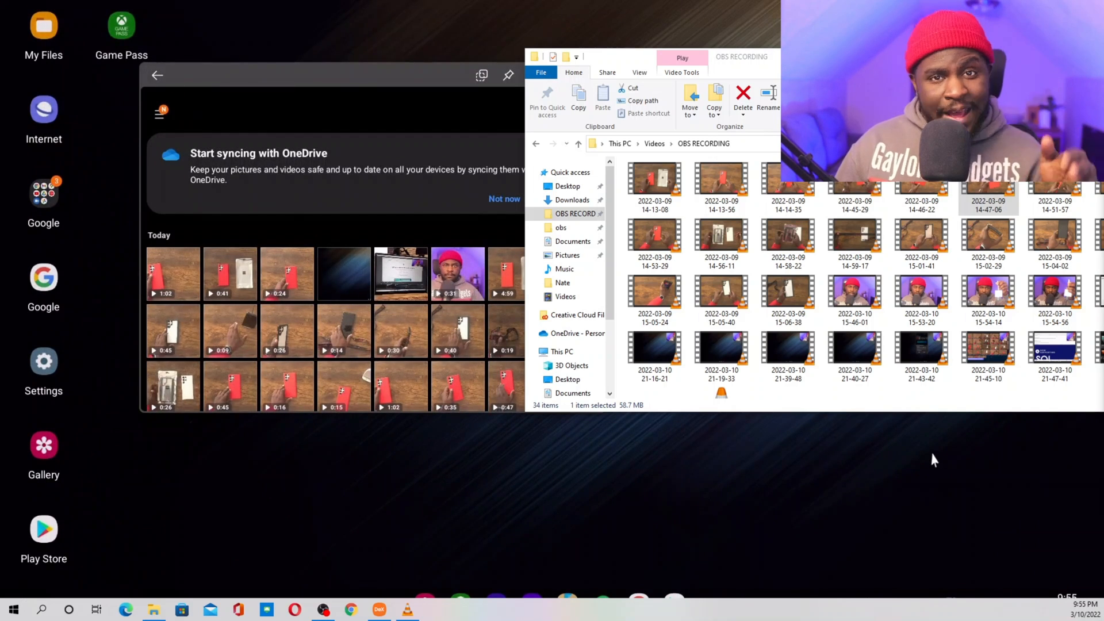